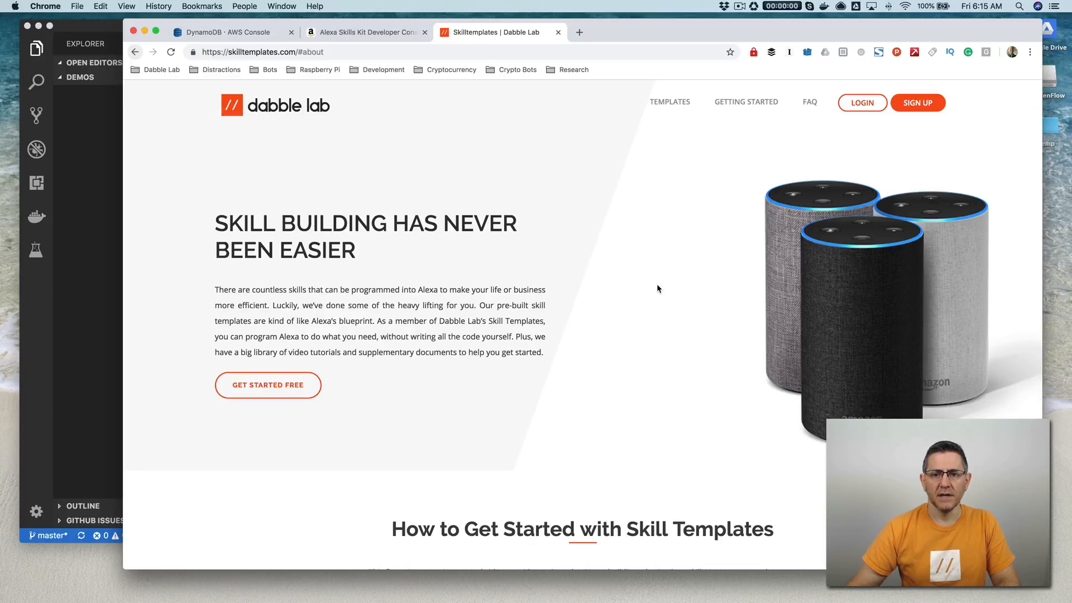
mouse_move(649, 290)
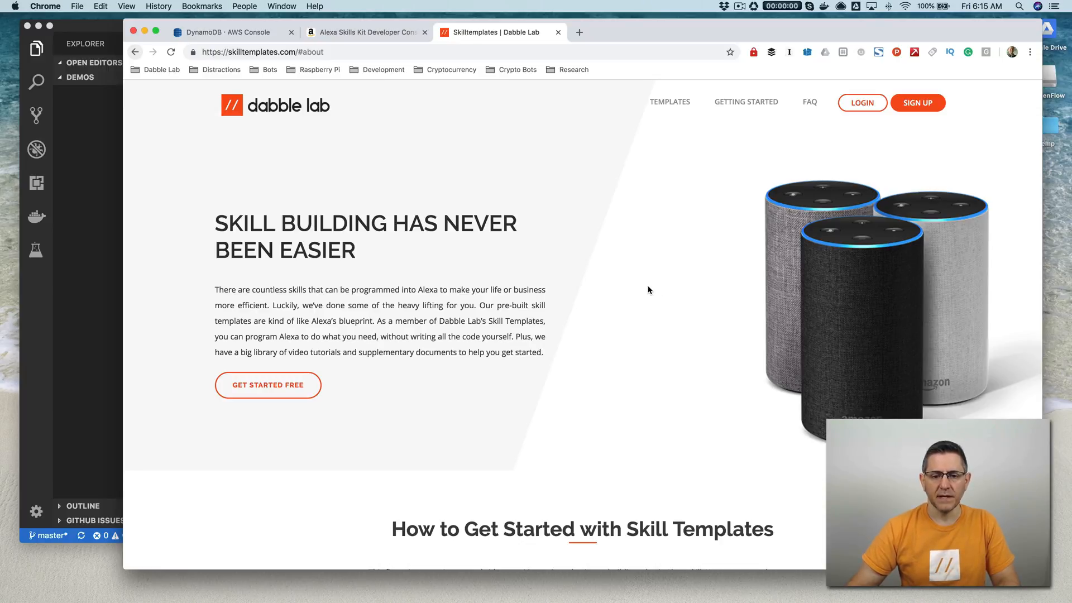
Step: Scroll through the VS Code demos workspace to bring up the terminal
scroll("down", 3)
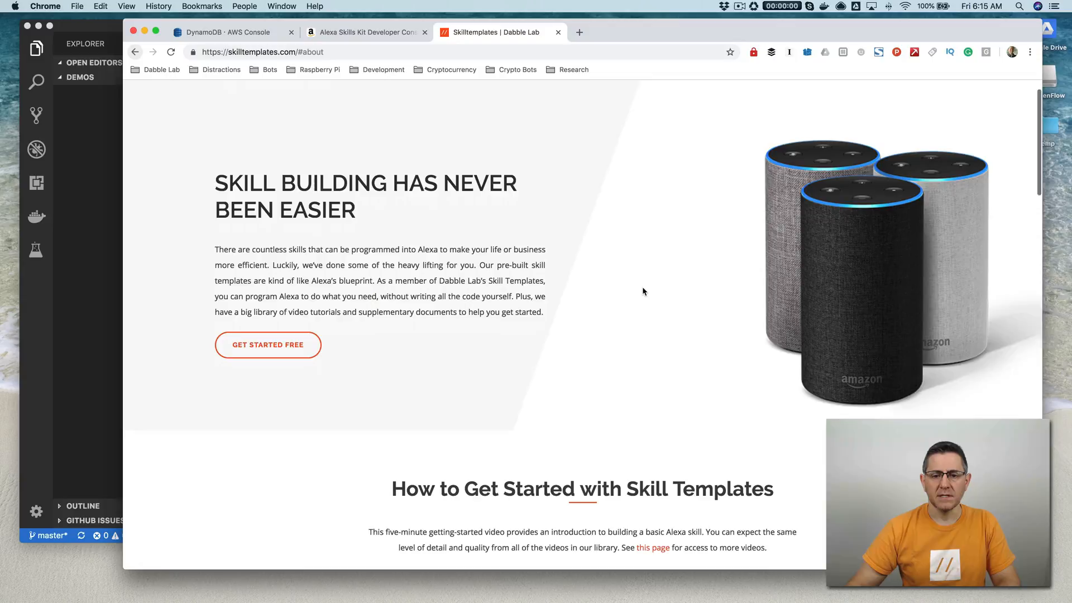
scroll("down", 3)
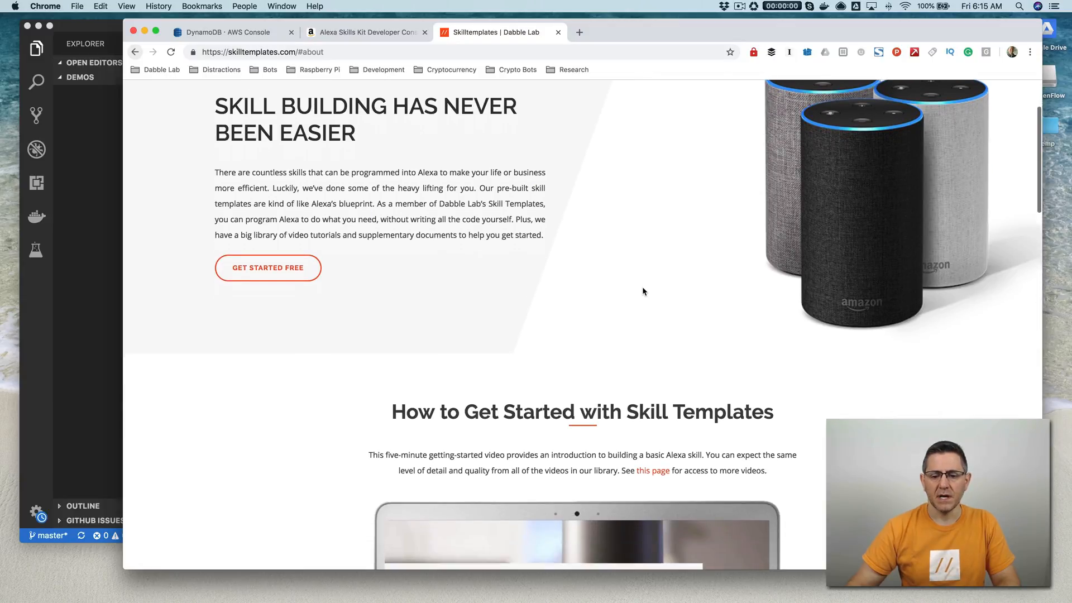
scroll("down", 3)
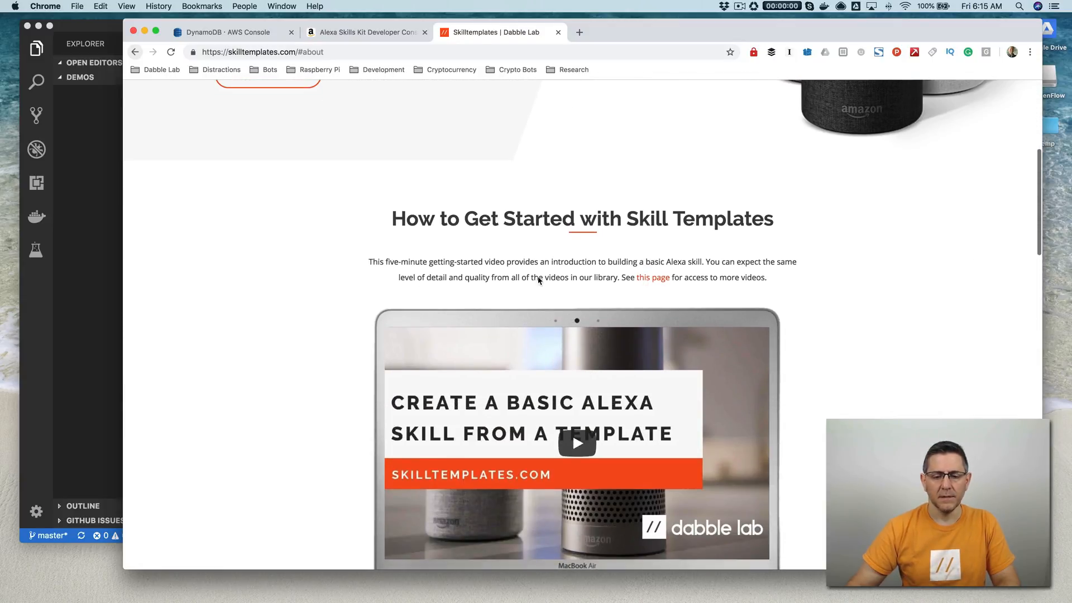
scroll("down", 3)
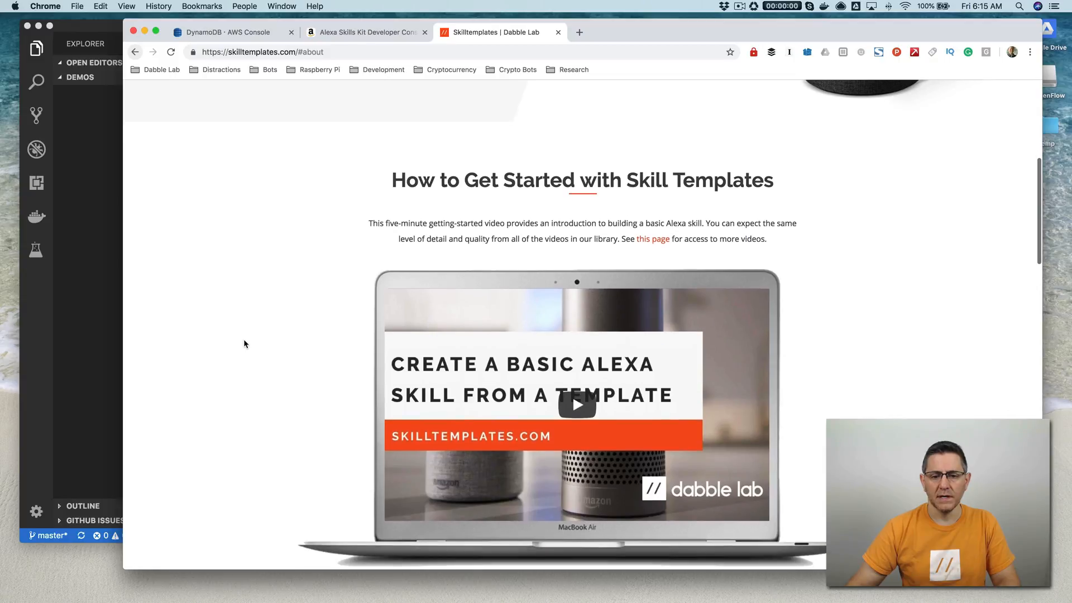
scroll("up", 3)
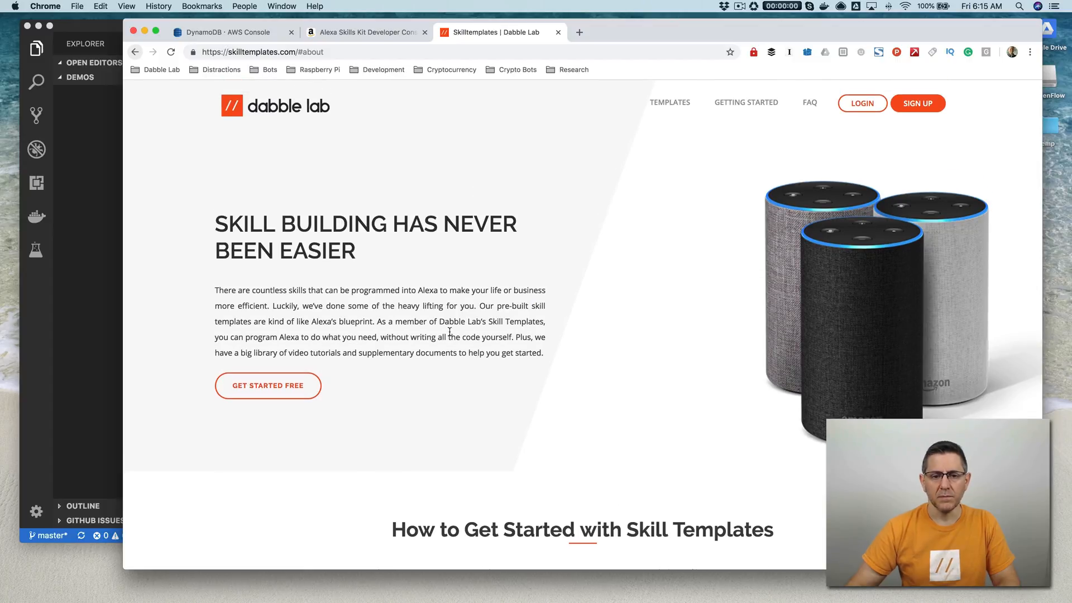
mouse_move(523, 181)
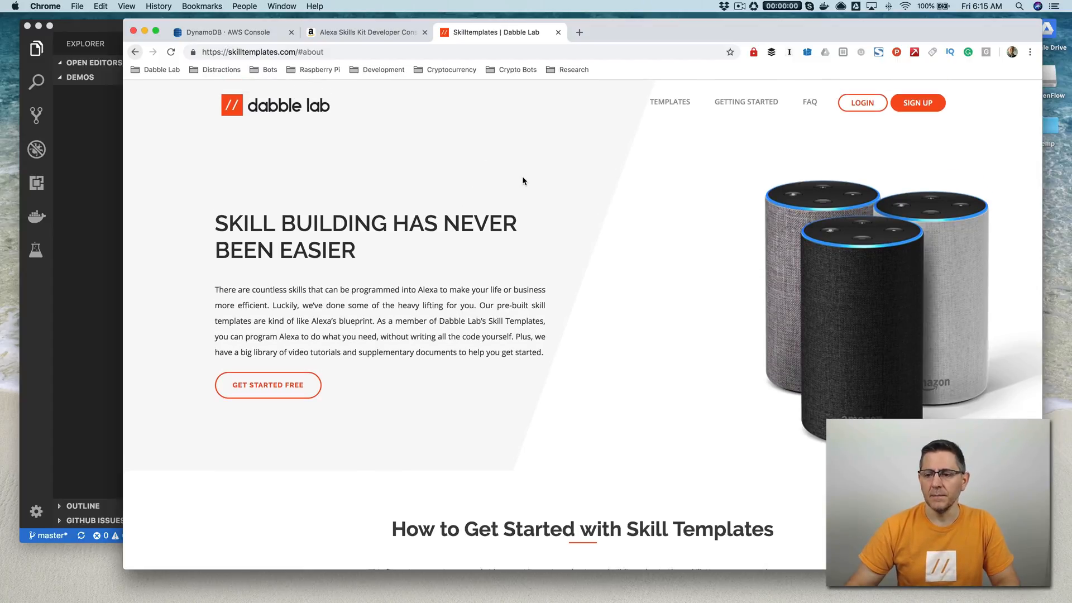
mouse_move(716, 184)
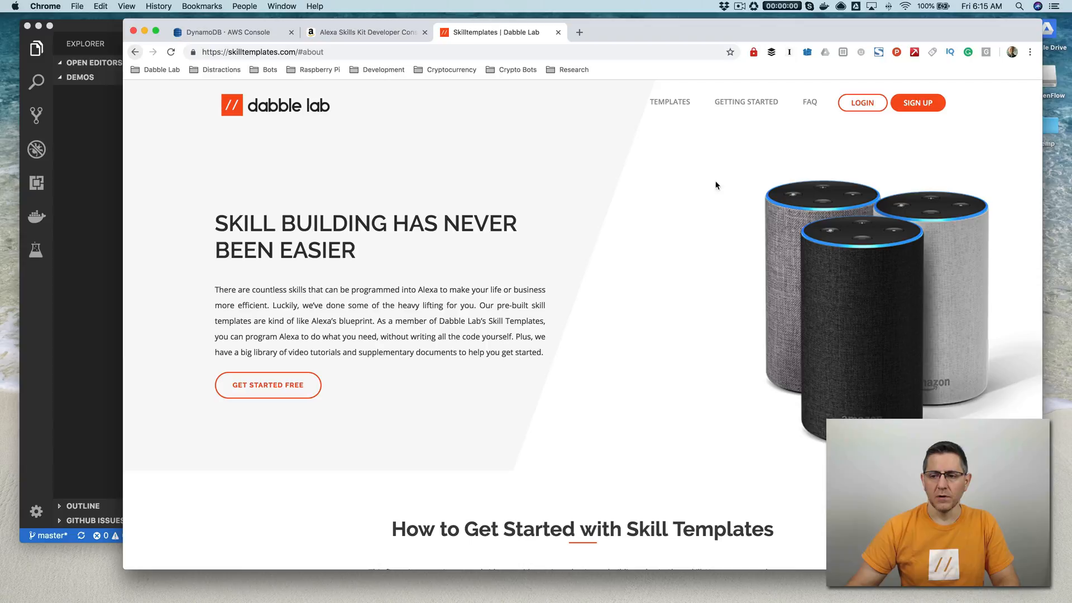
mouse_move(507, 278)
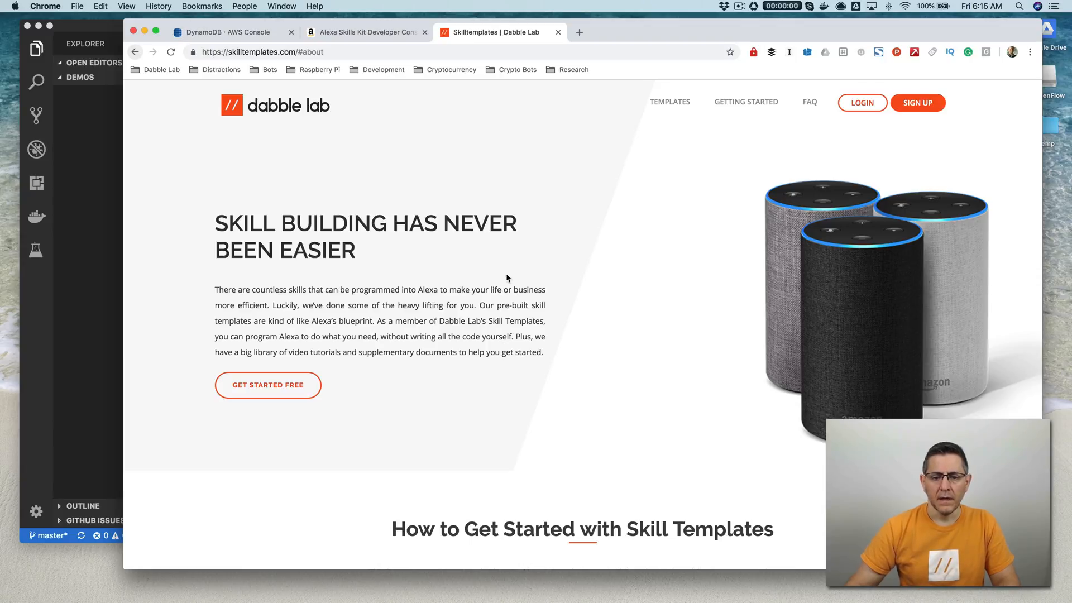
scroll("down", 3)
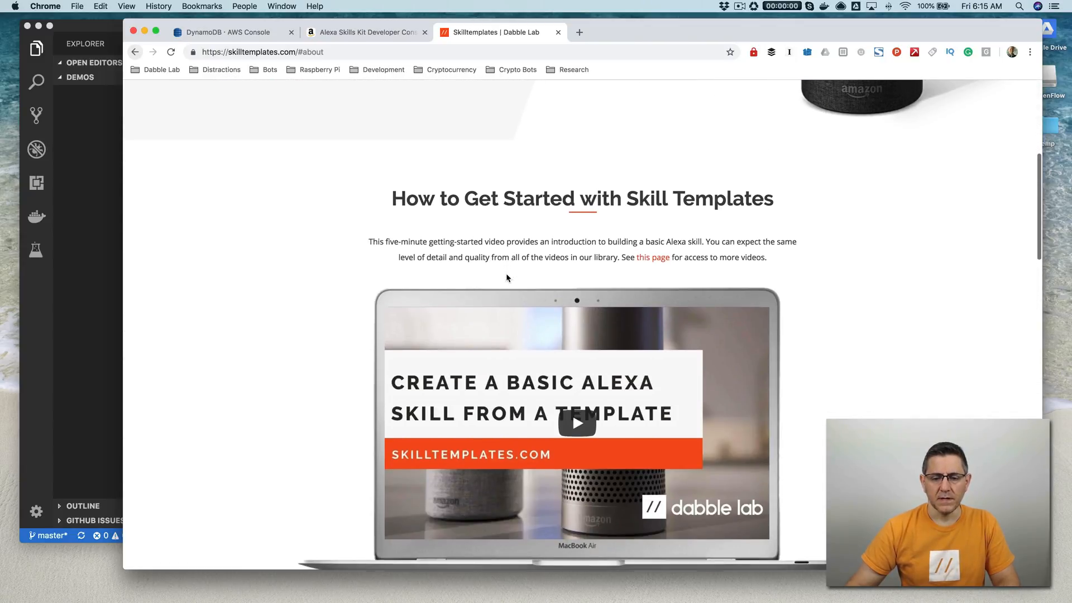
scroll("up", 3)
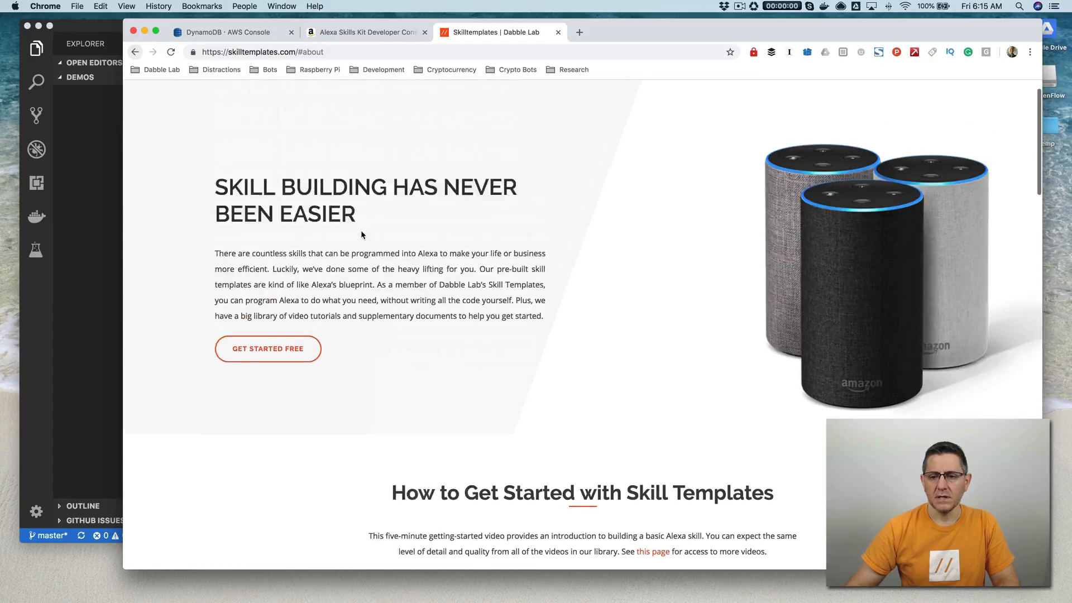
scroll("down", 3)
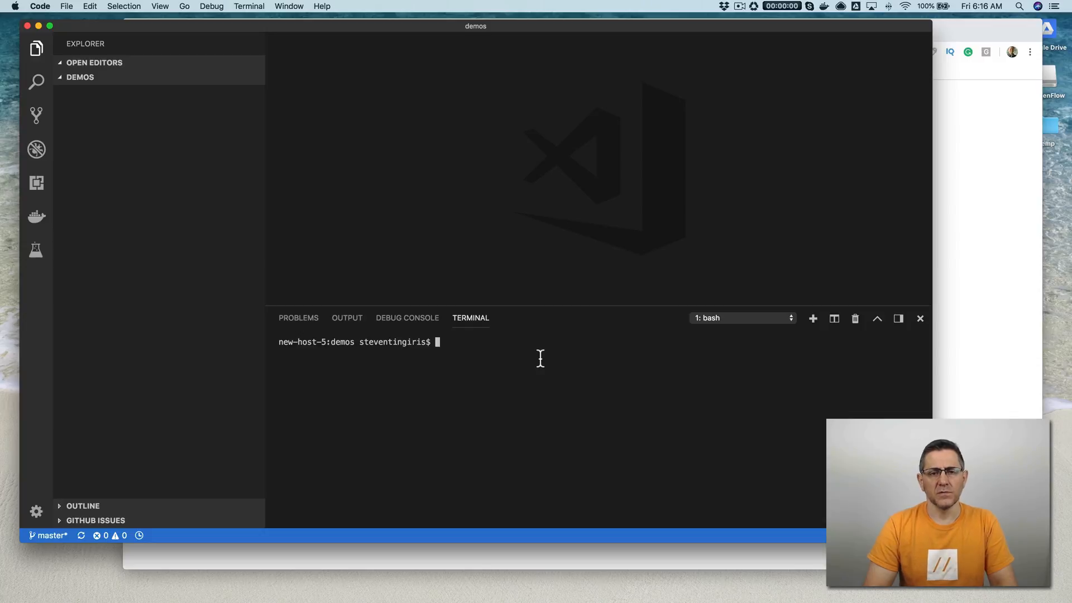
mouse_move(502, 349)
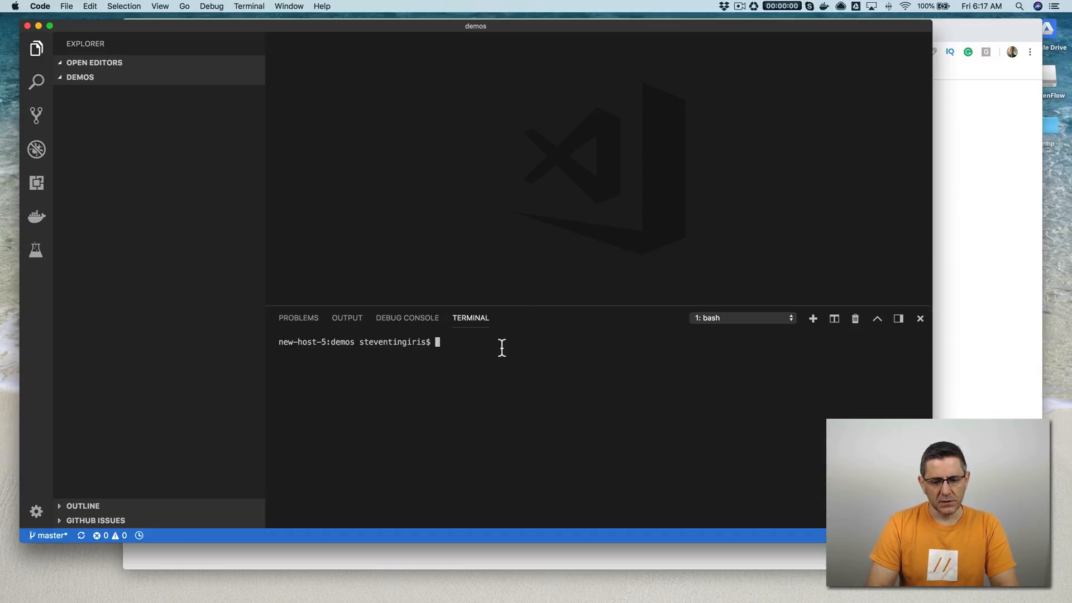
type("ask new --")
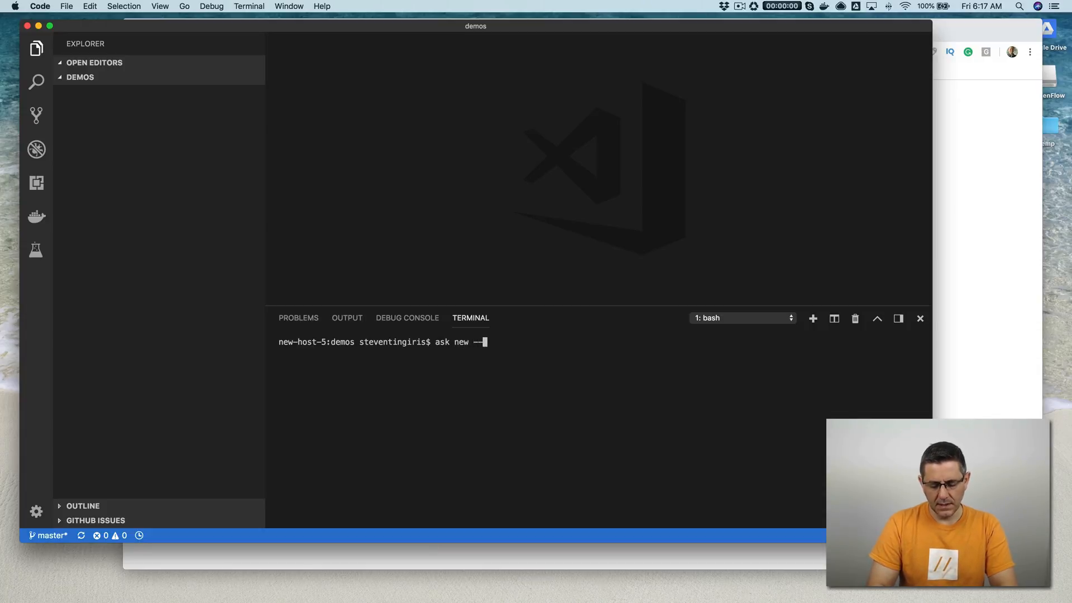
type("template")
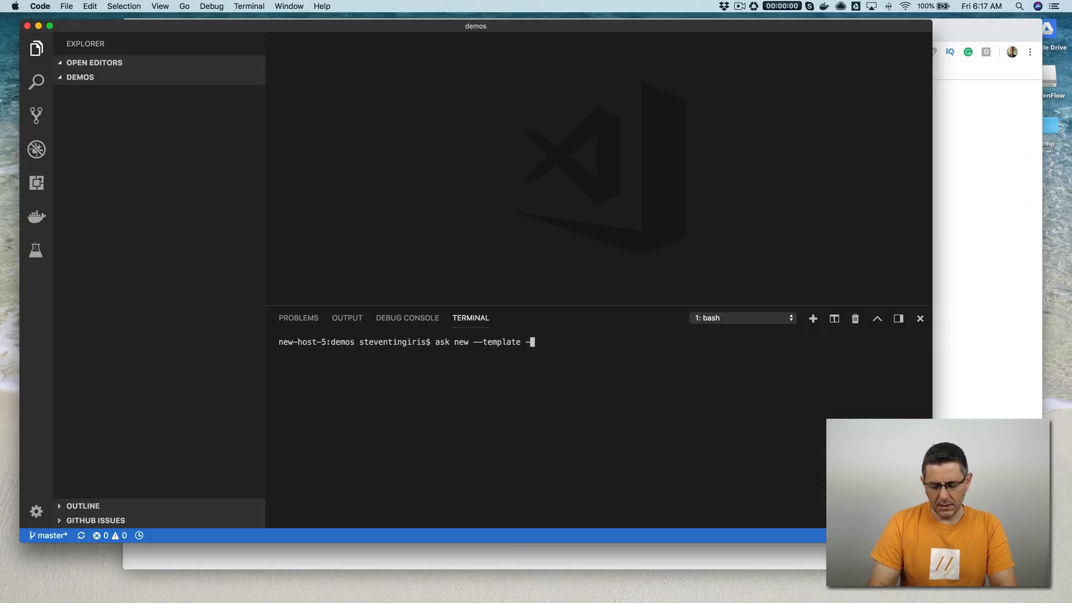
type("-url htt")
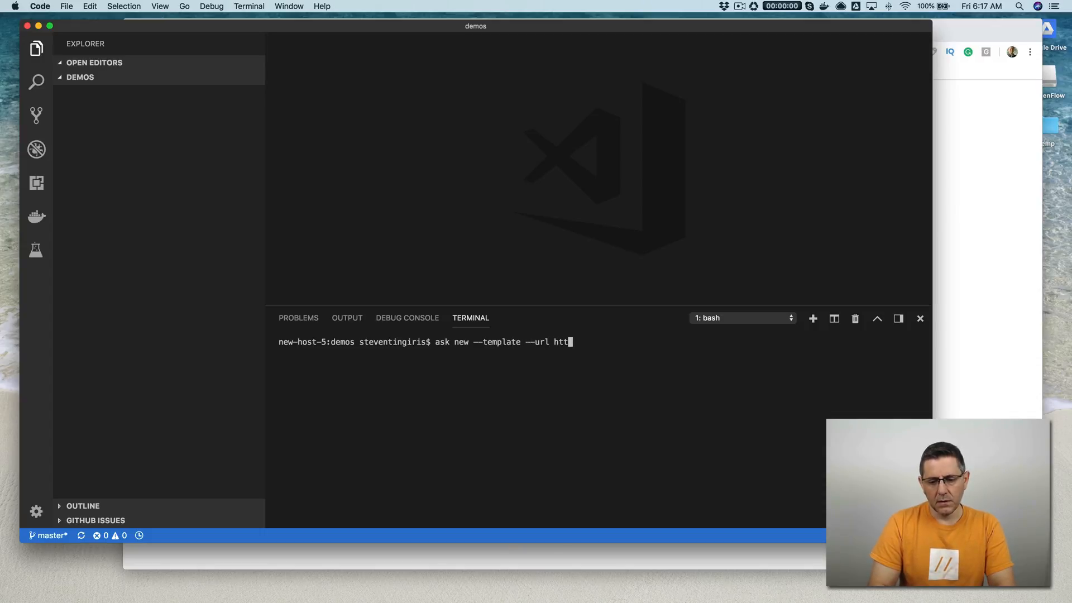
type("ps:")
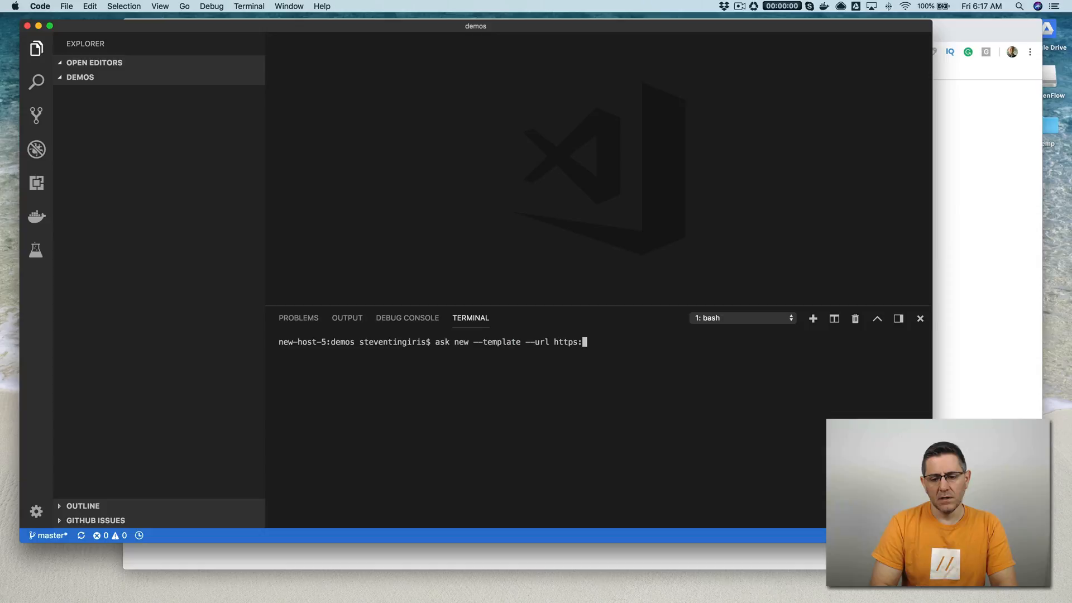
type("//")
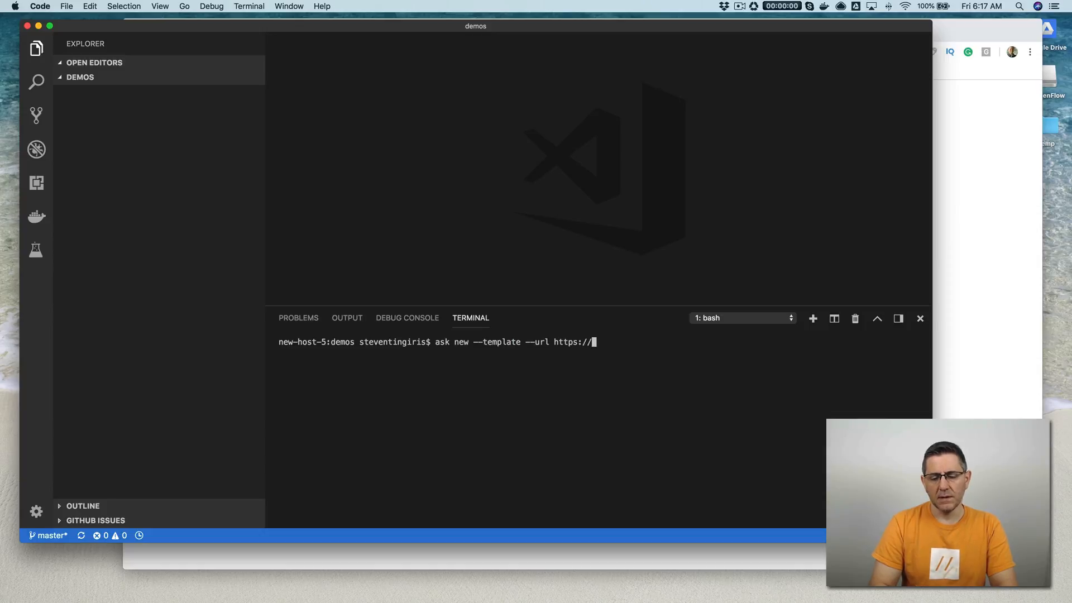
type("skill")
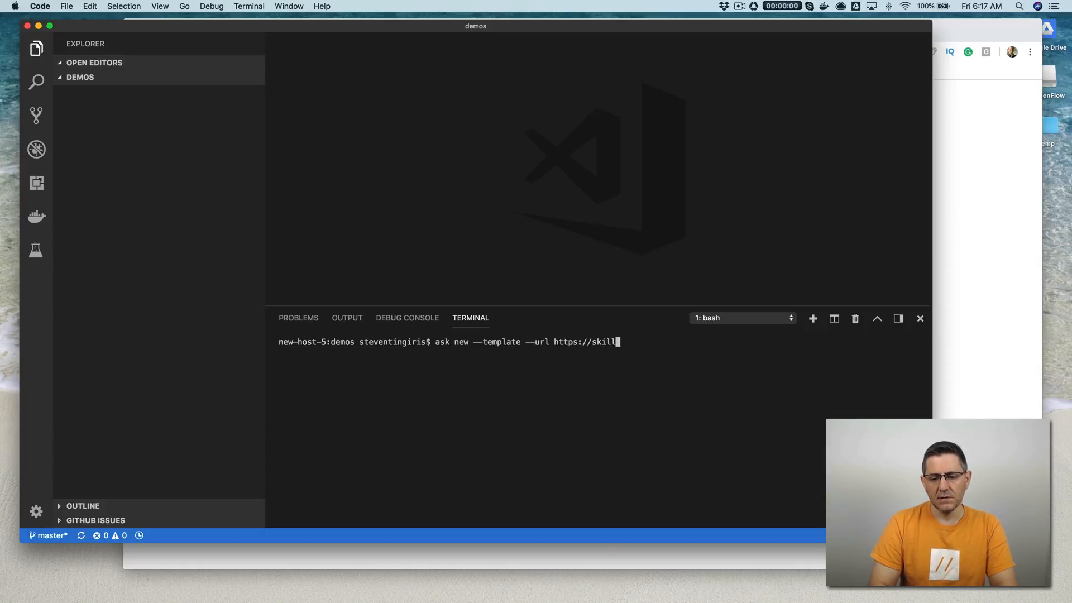
type("templates.oc")
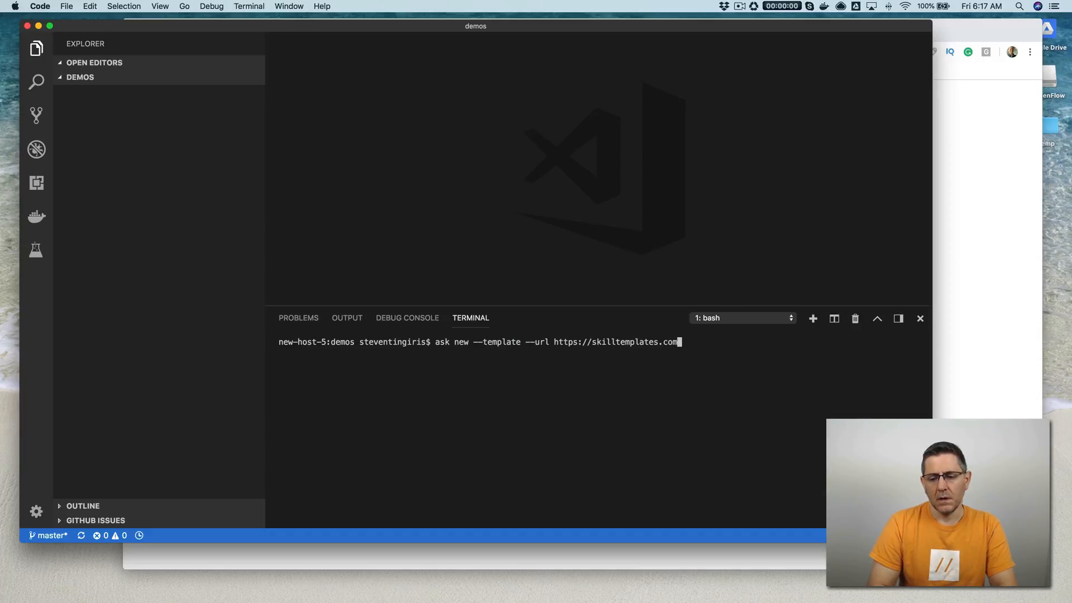
type("/templates.json")
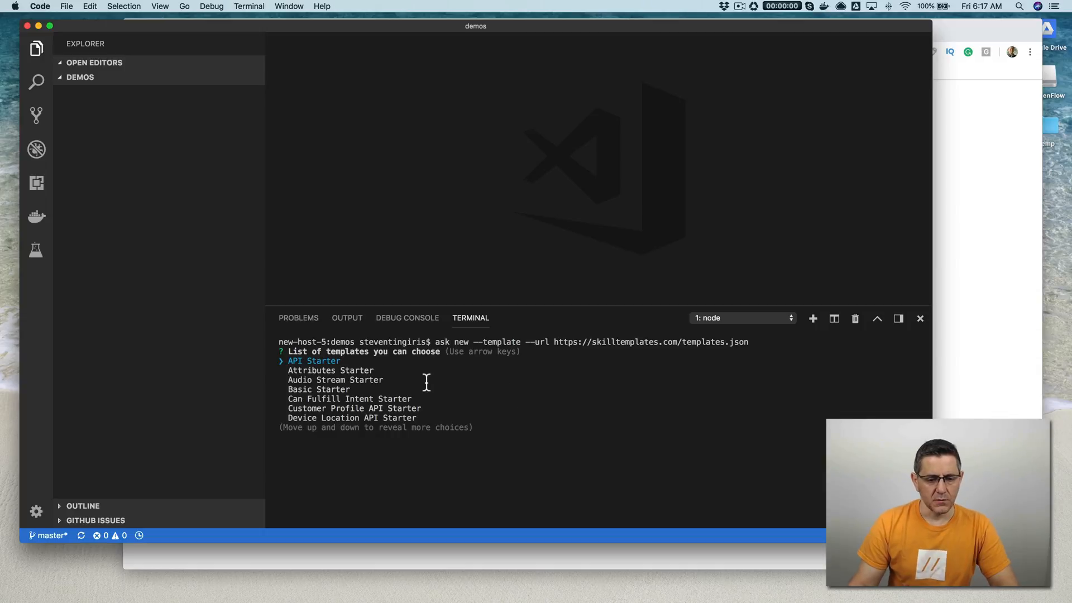
Step: Choose the DynamoDB Starter Alexa template to create the dynamodb-starter-alexa skill
key("down")
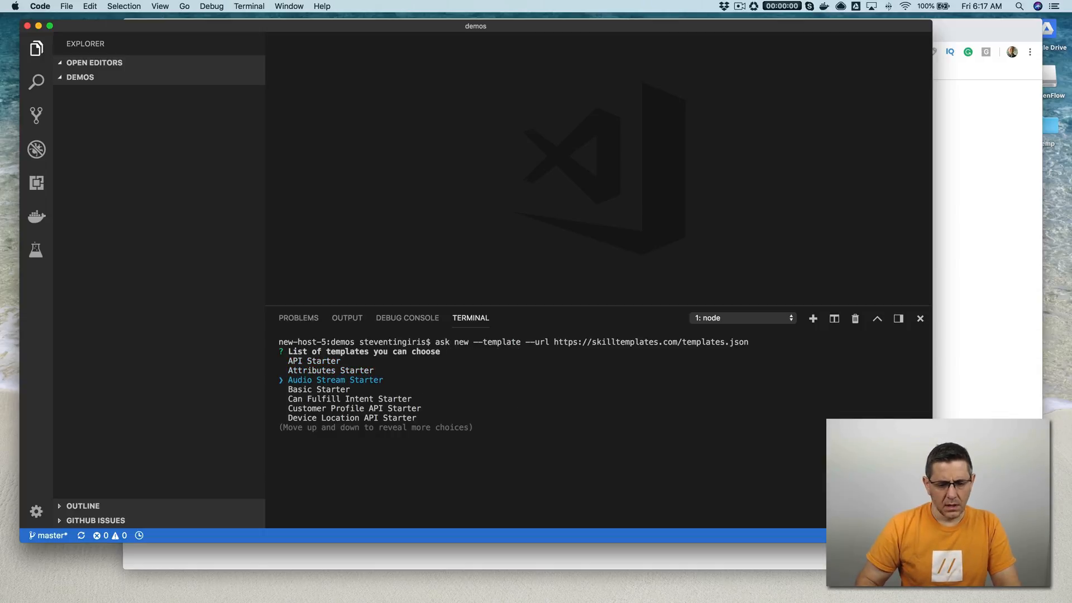
key("Down")
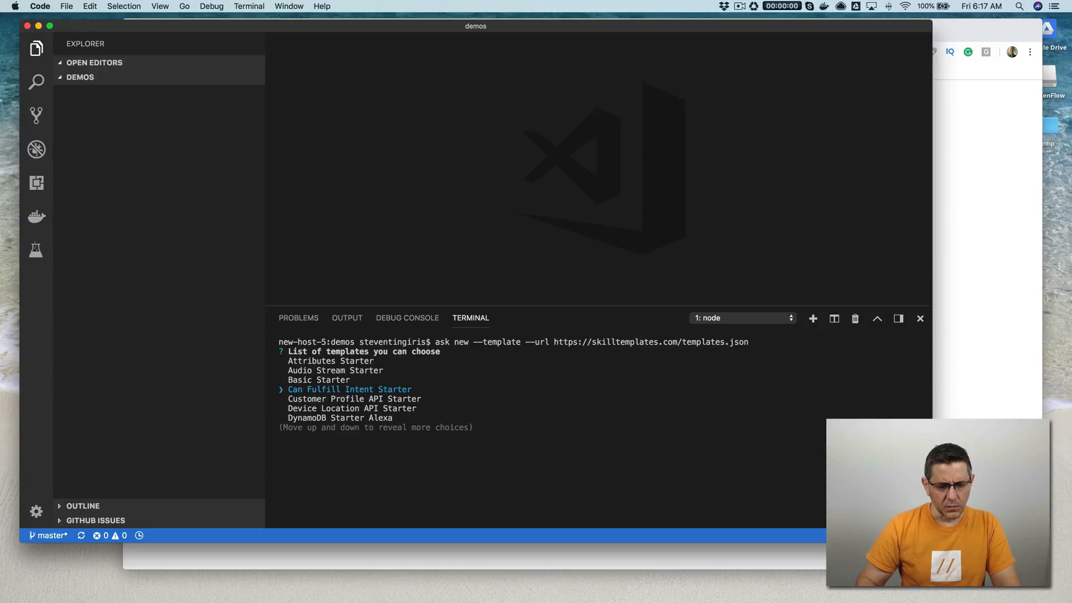
key("Down")
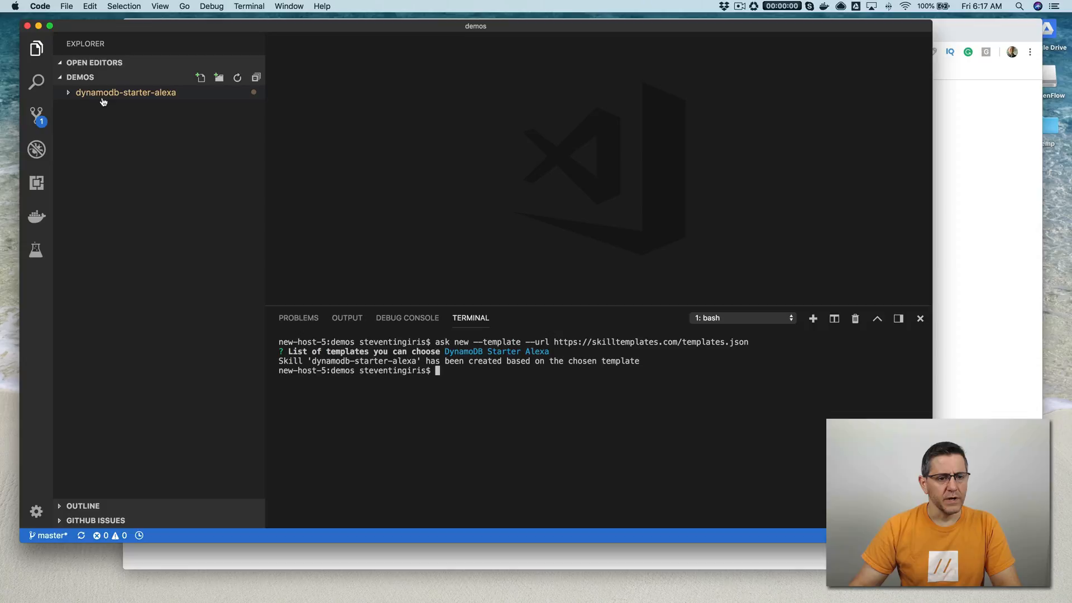
Step: Expand the dynamodb-starter-alexa folder and open a new terminal inside it
left_click(125, 92)
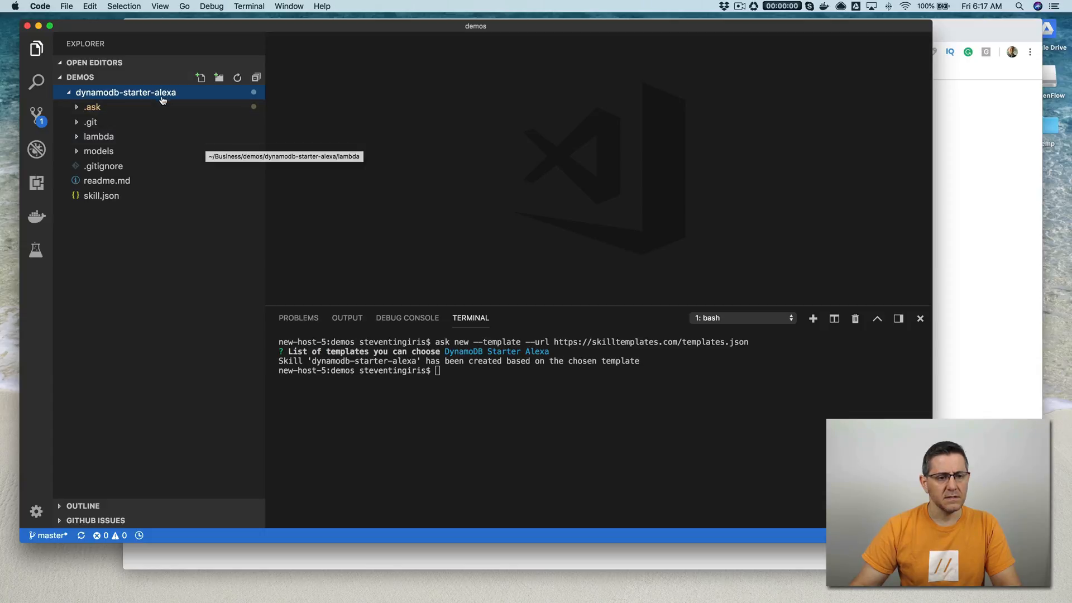
right_click(125, 92)
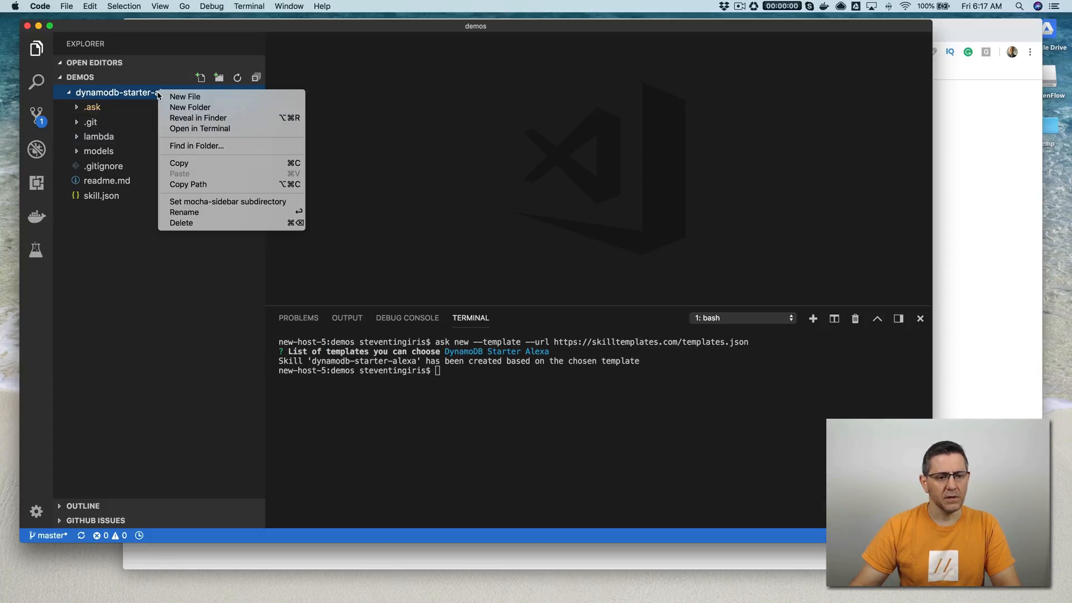
left_click(200, 128)
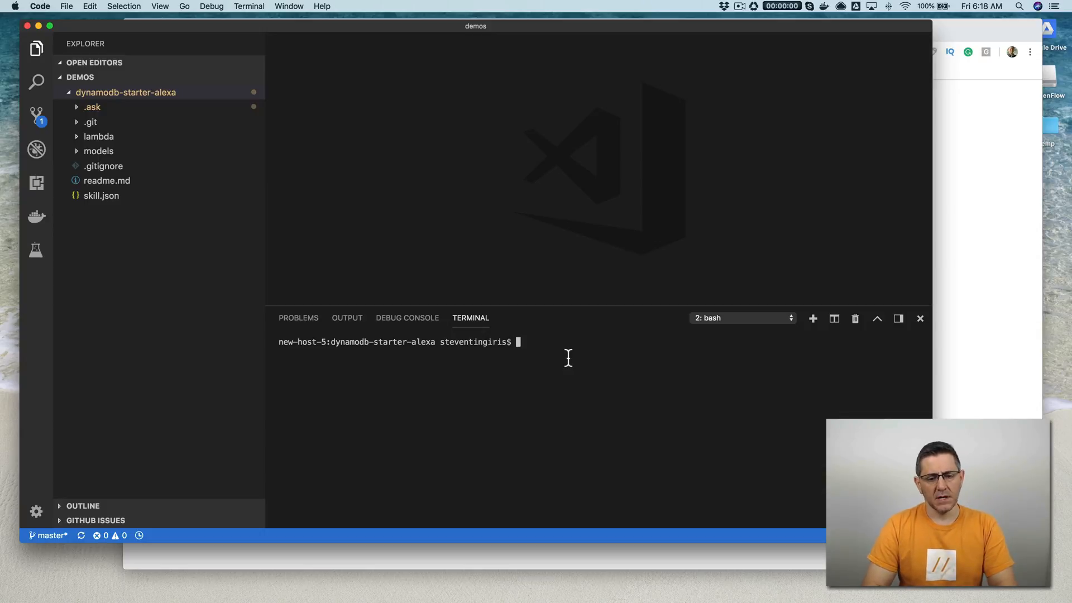
Step: Run ask deploy for the dynamodb-starter-alexa skill in the project terminal
type("ask")
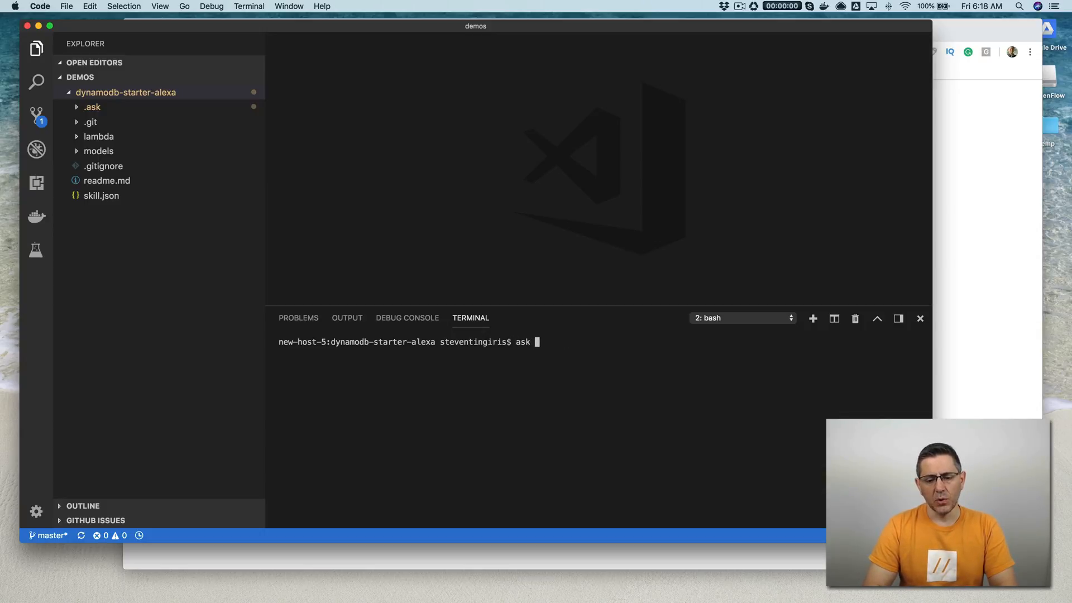
type("deplo")
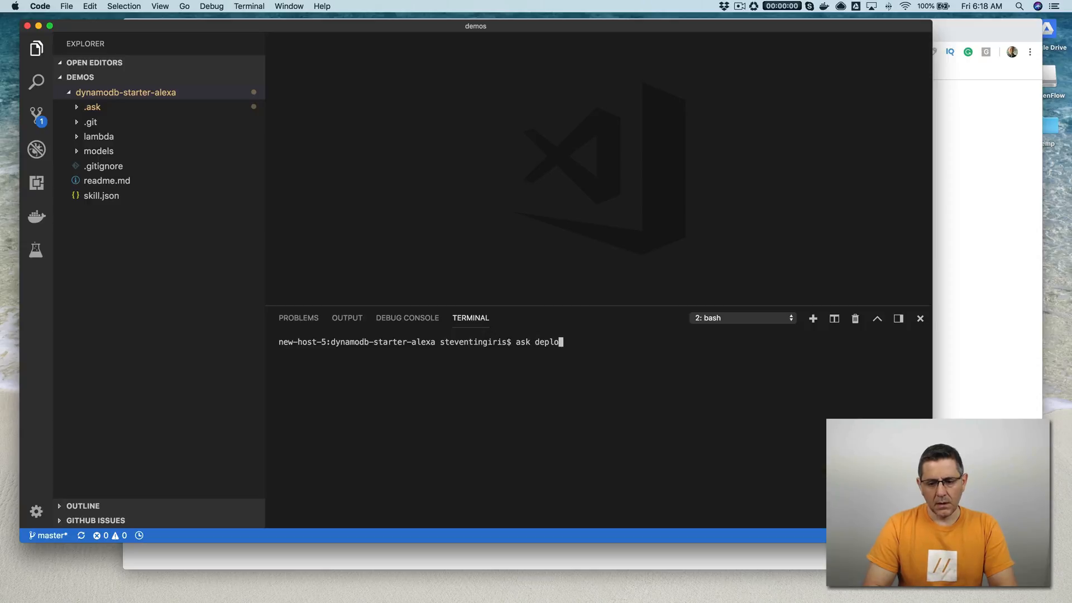
type("y")
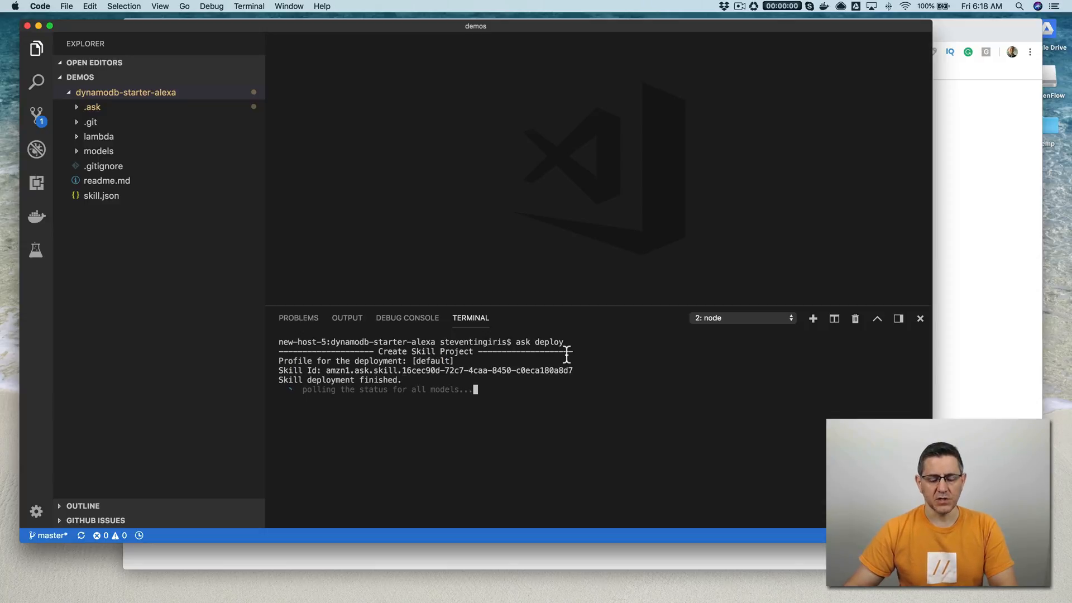
mouse_move(542, 367)
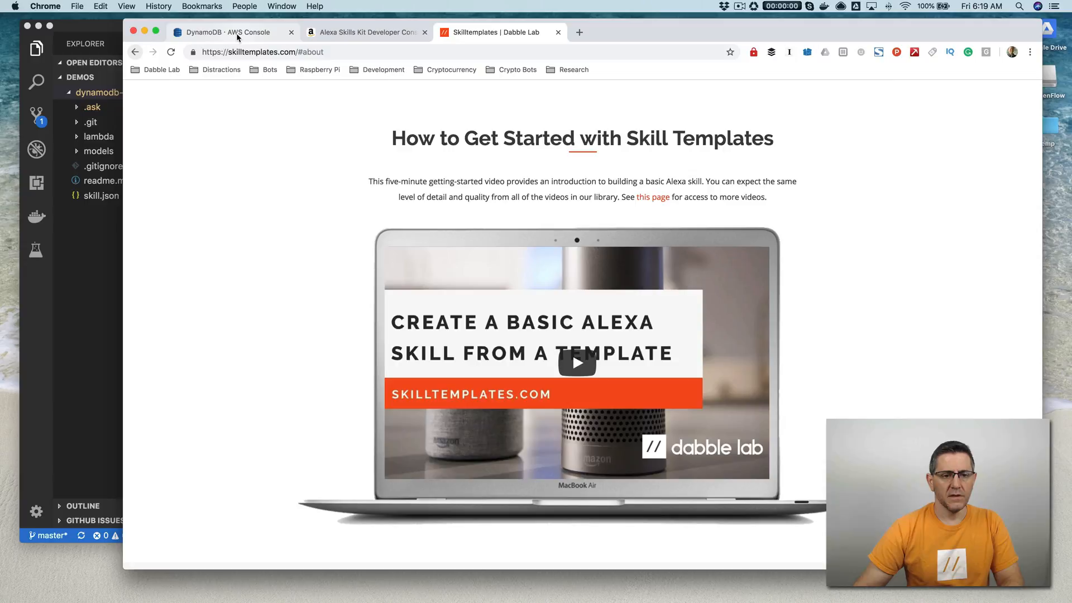
Step: Open the DynamoDB Create table form and start the table name with 'dyn'
left_click(231, 32)
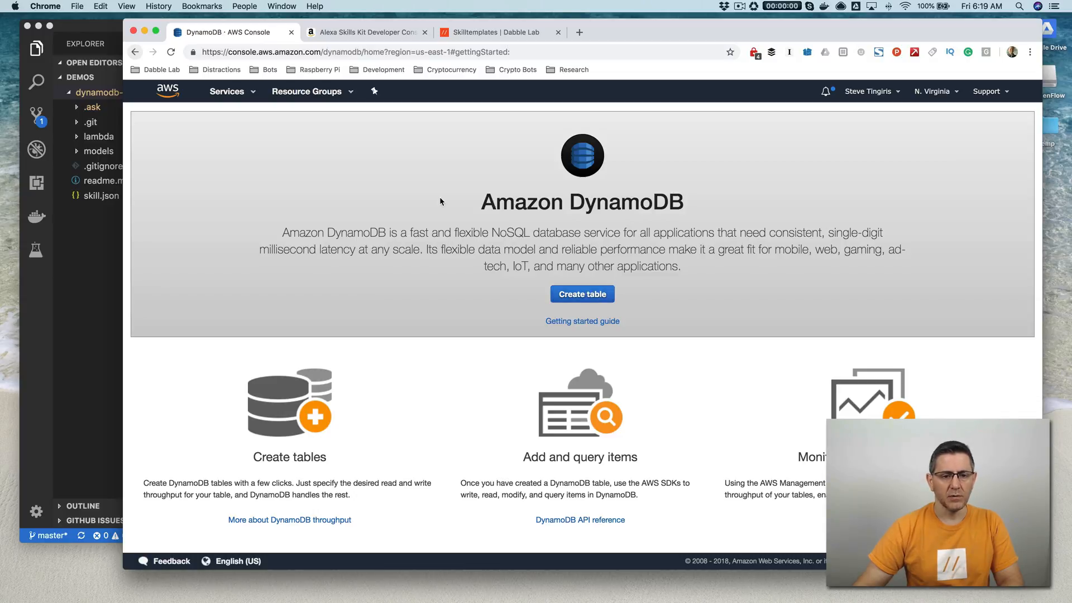
mouse_move(283, 162)
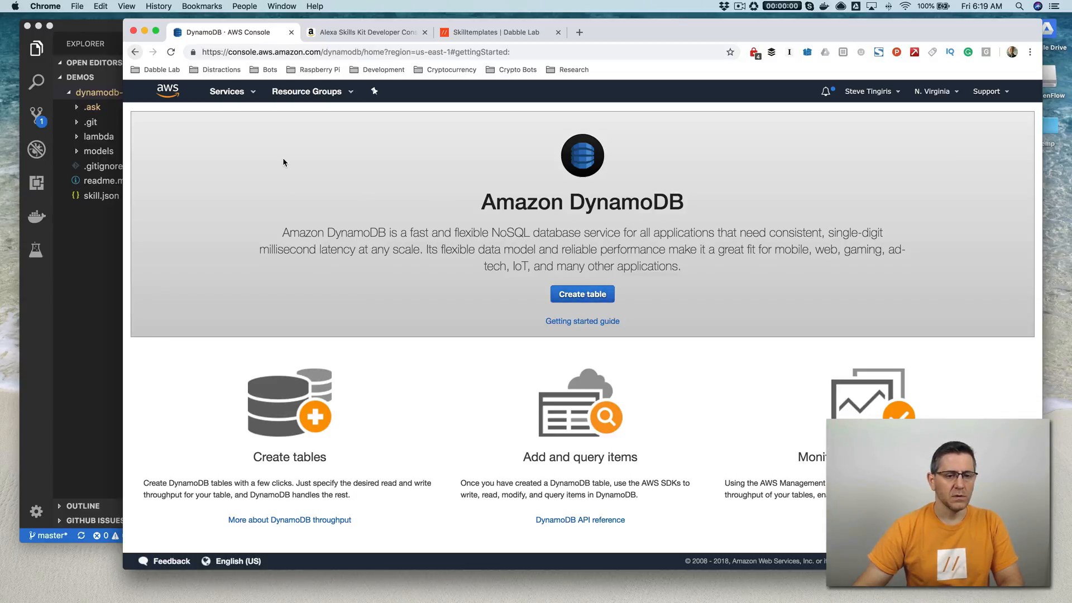
mouse_move(326, 201)
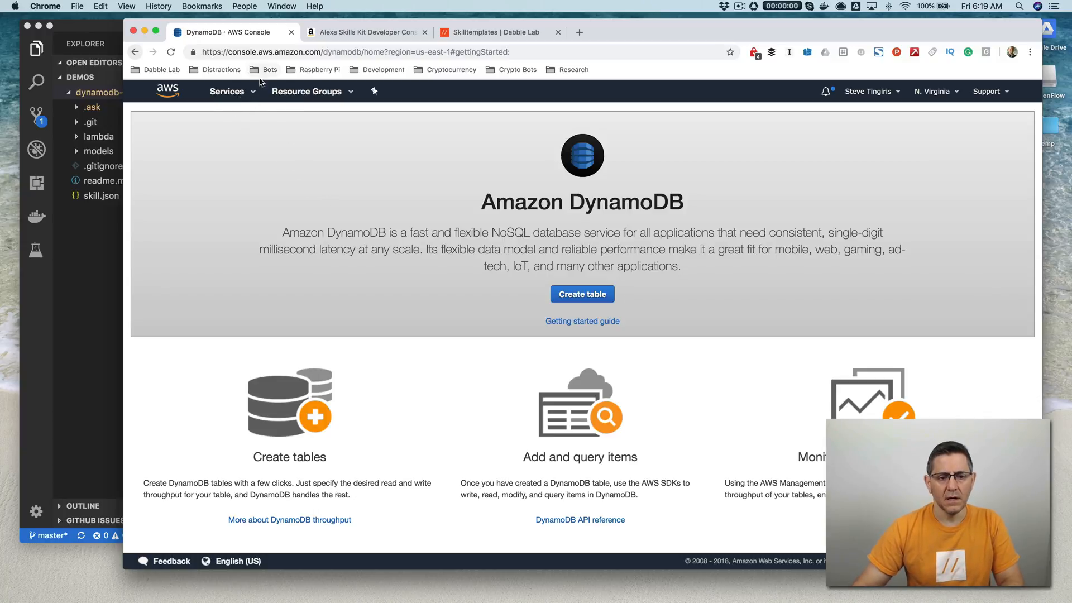
left_click(582, 295)
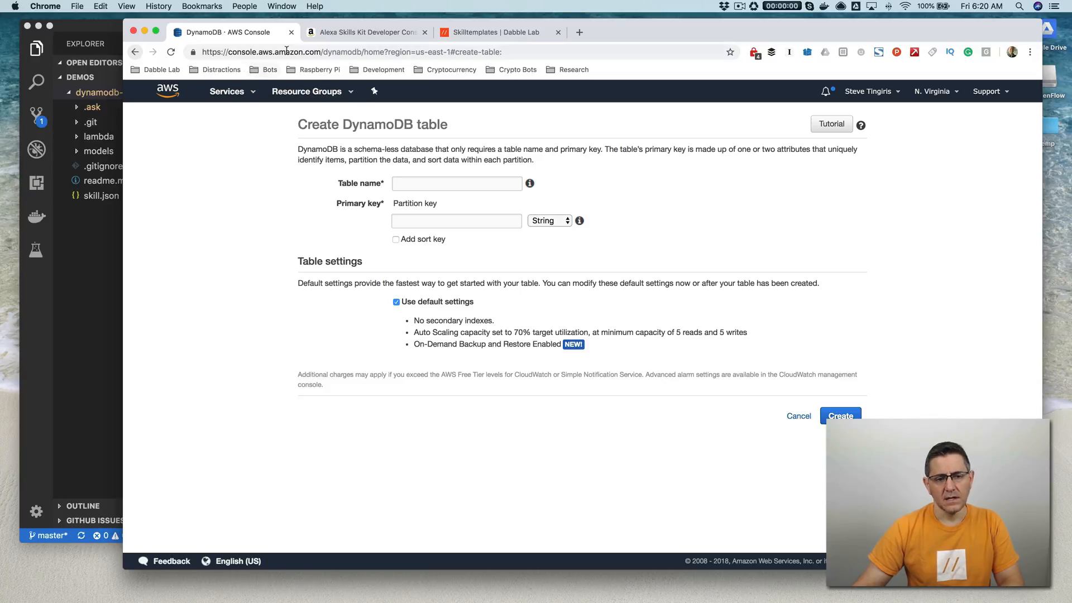
left_click(227, 91)
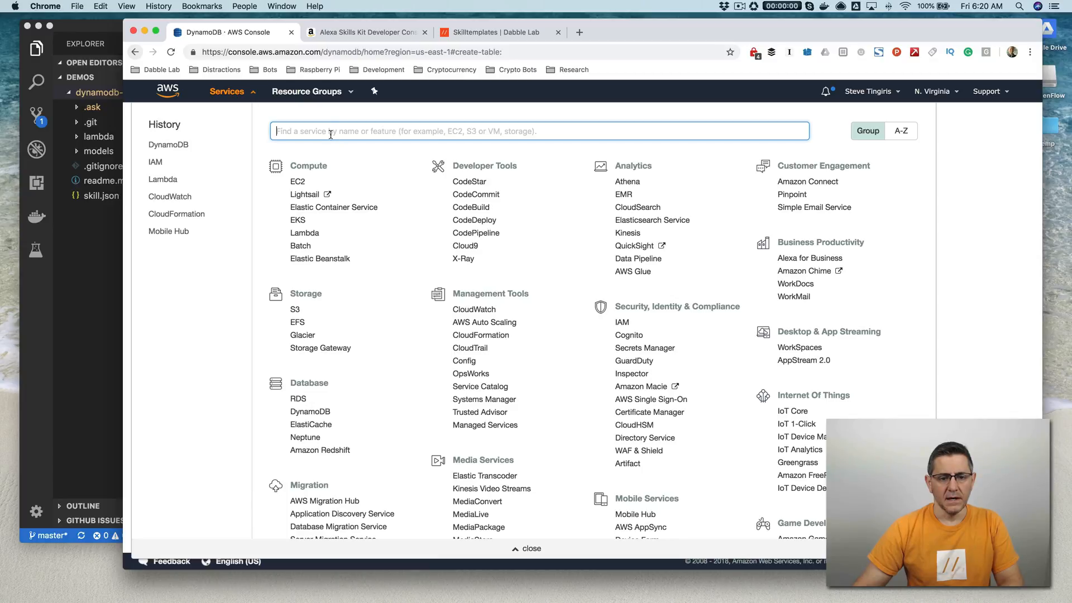
mouse_move(382, 272)
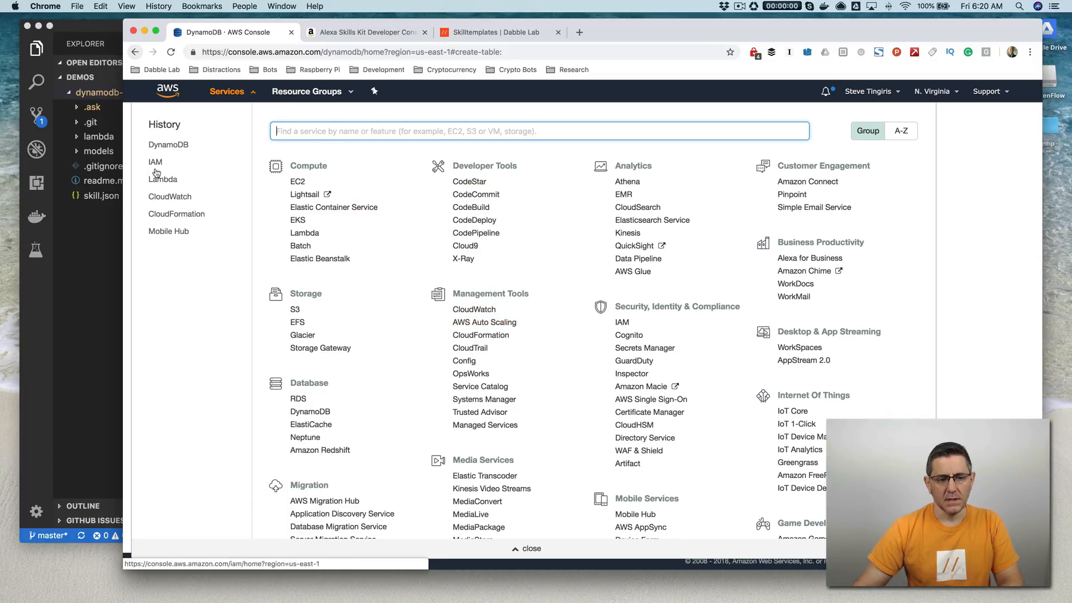
left_click(169, 144)
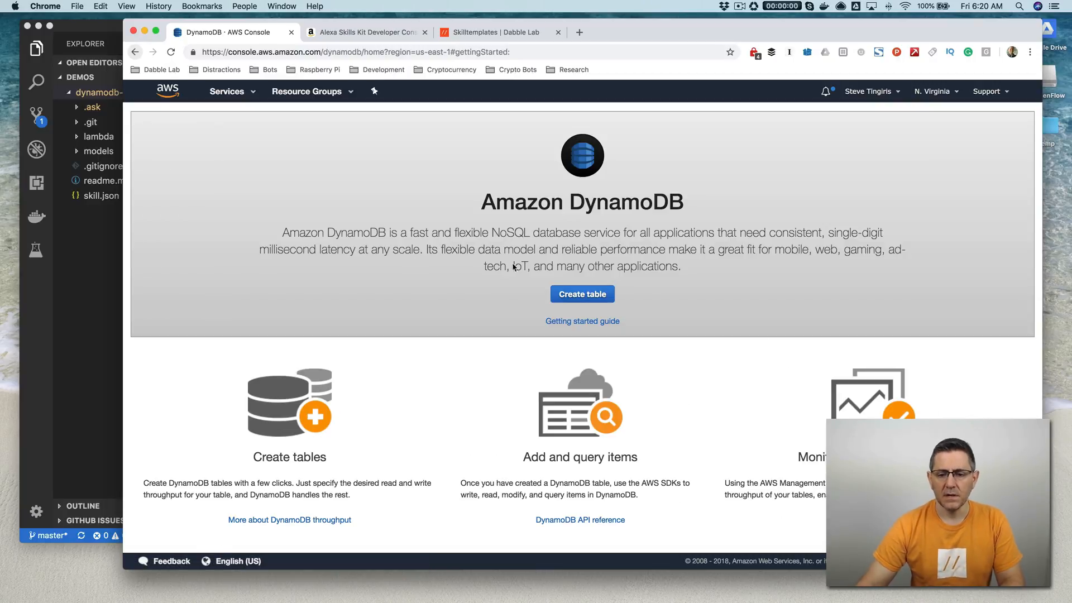
left_click(582, 294)
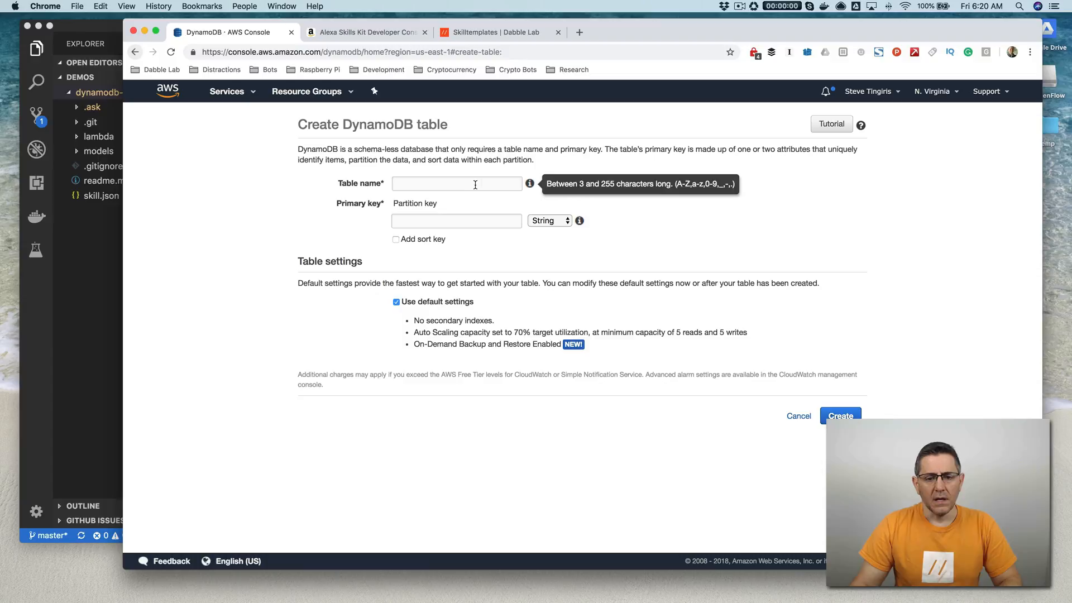
left_click(457, 183)
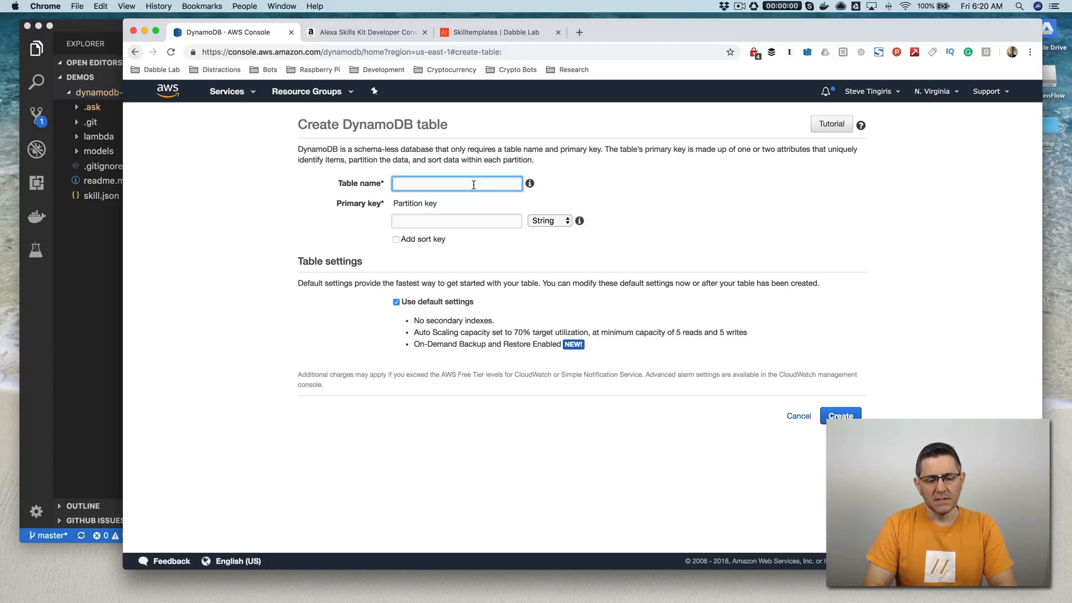
type("dyn")
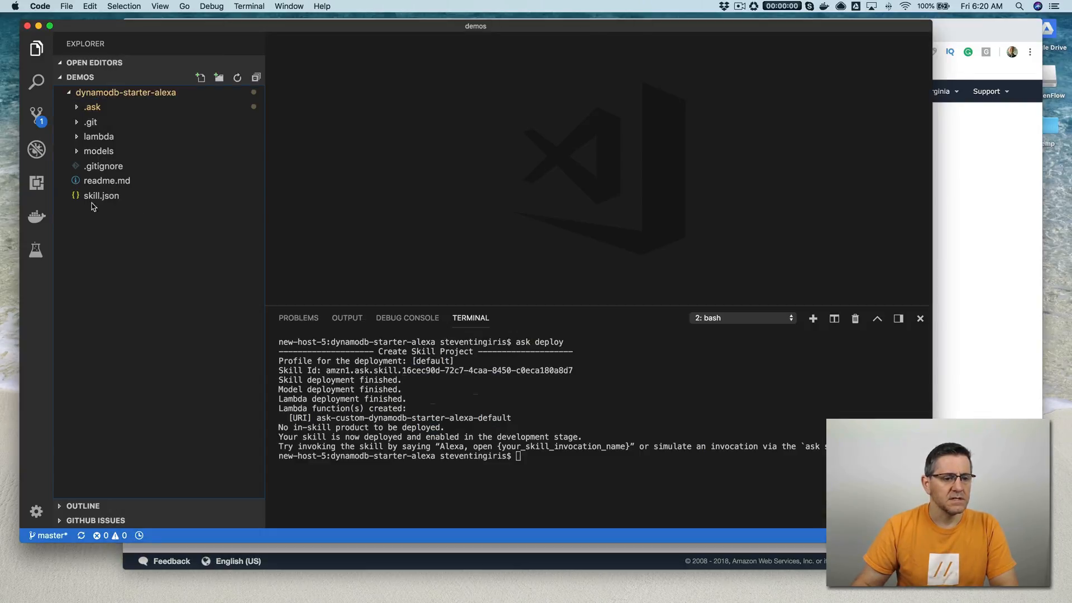
Step: Open the lambda's index.js and select the dynamoDBTableName value, dynamodb-starter
left_click(98, 136)
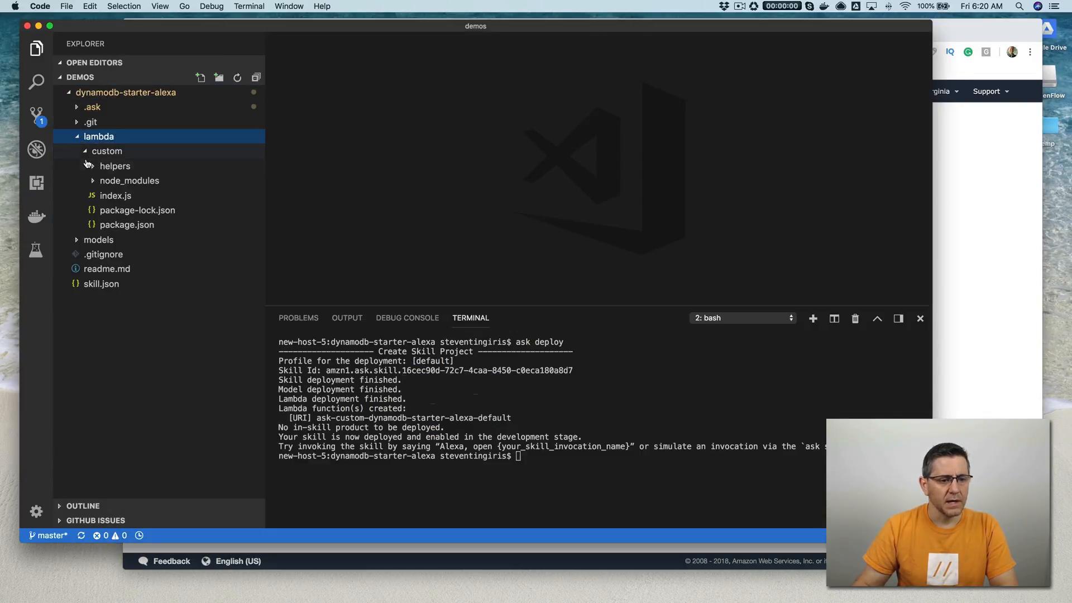
left_click(117, 195)
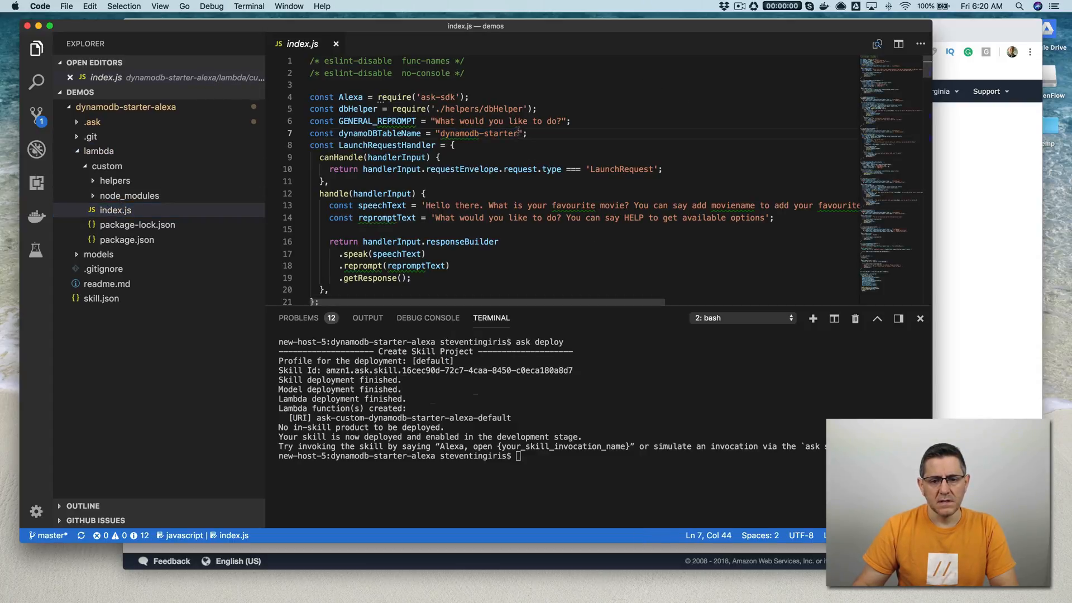
double_click(478, 134)
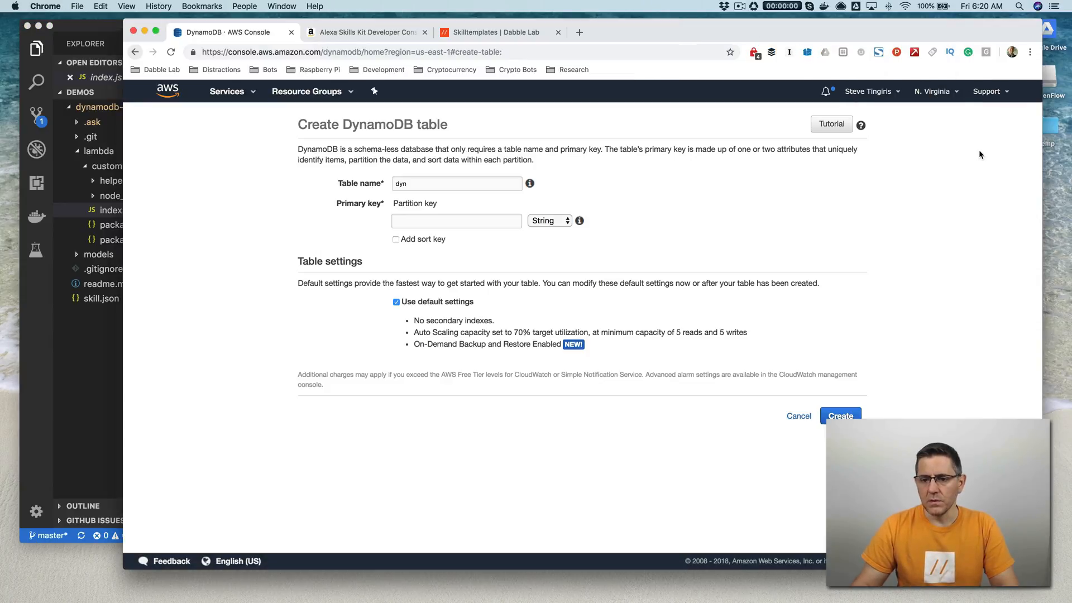
Step: Name the table dynamodb-starter, set partition key userId, and begin a 'movie' sort key
left_click(456, 183)
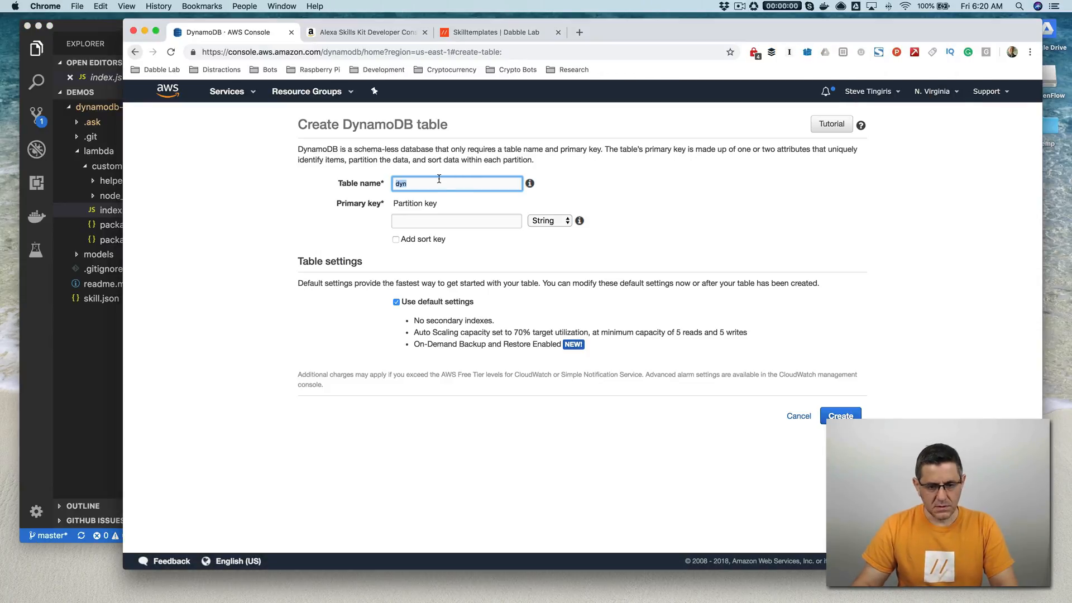
type("dynamodb-starter")
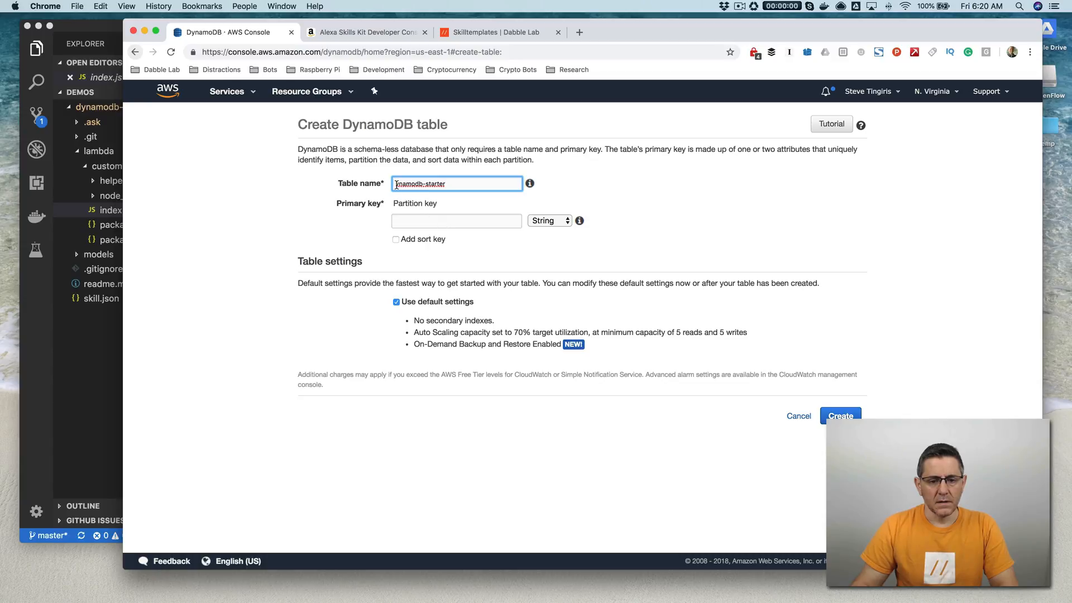
left_click(456, 220)
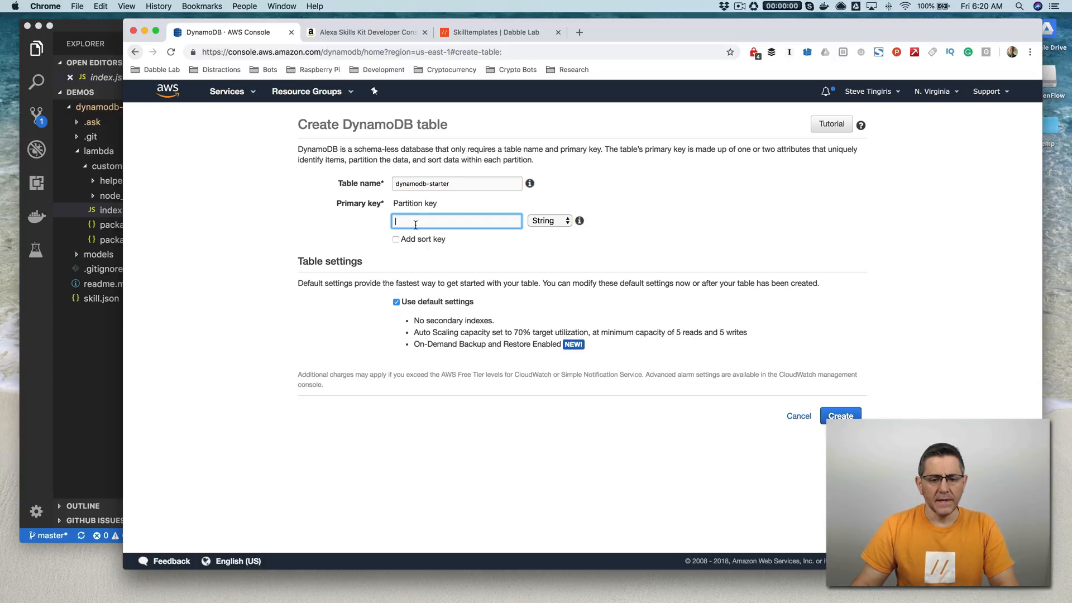
left_click(395, 239)
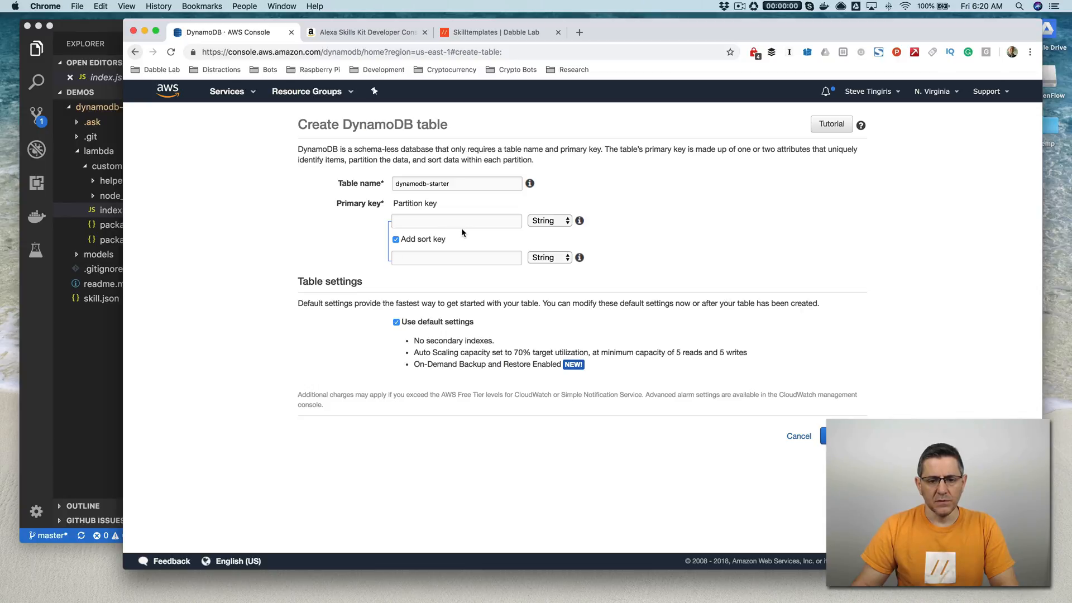
mouse_move(467, 232)
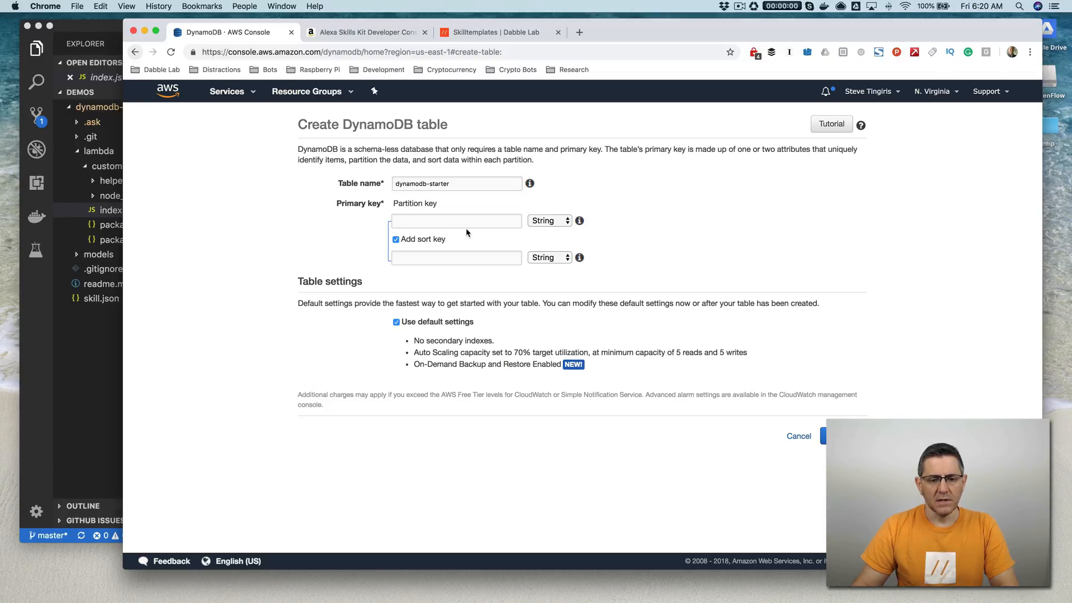
type("userId")
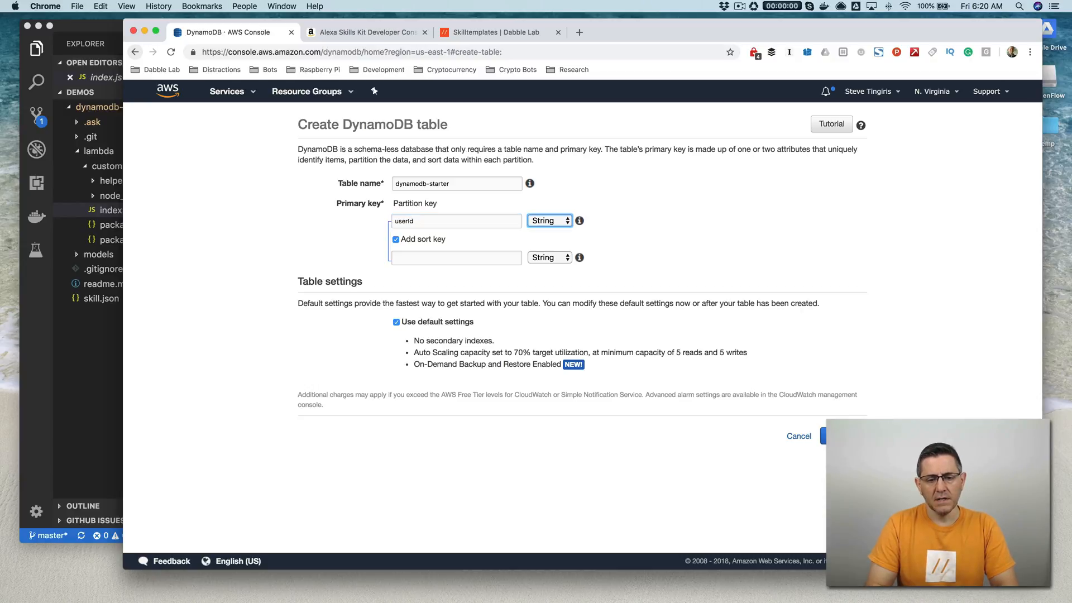
left_click(456, 257)
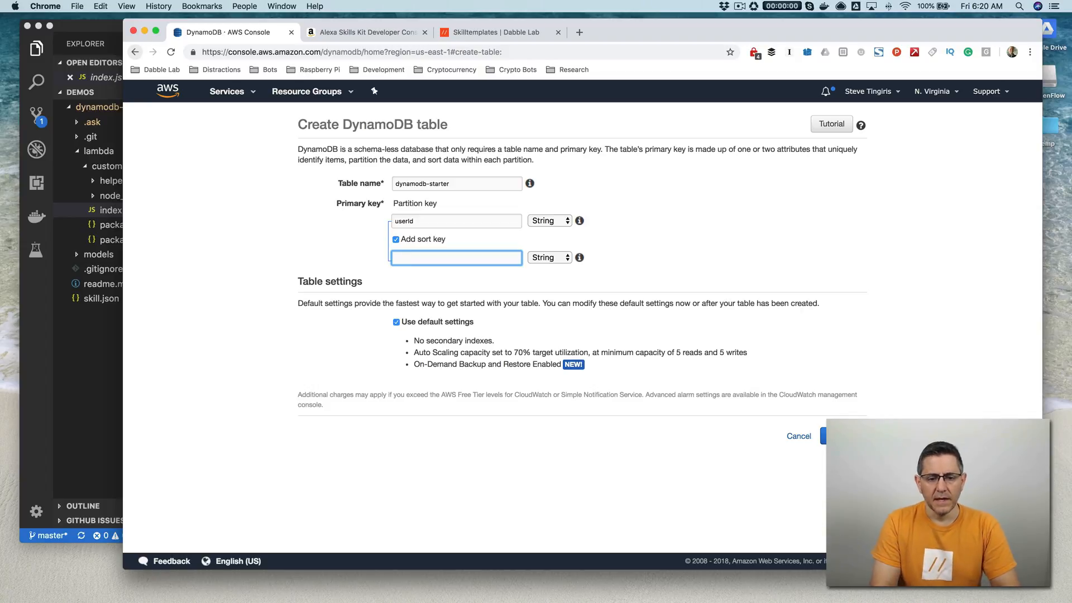
type("m")
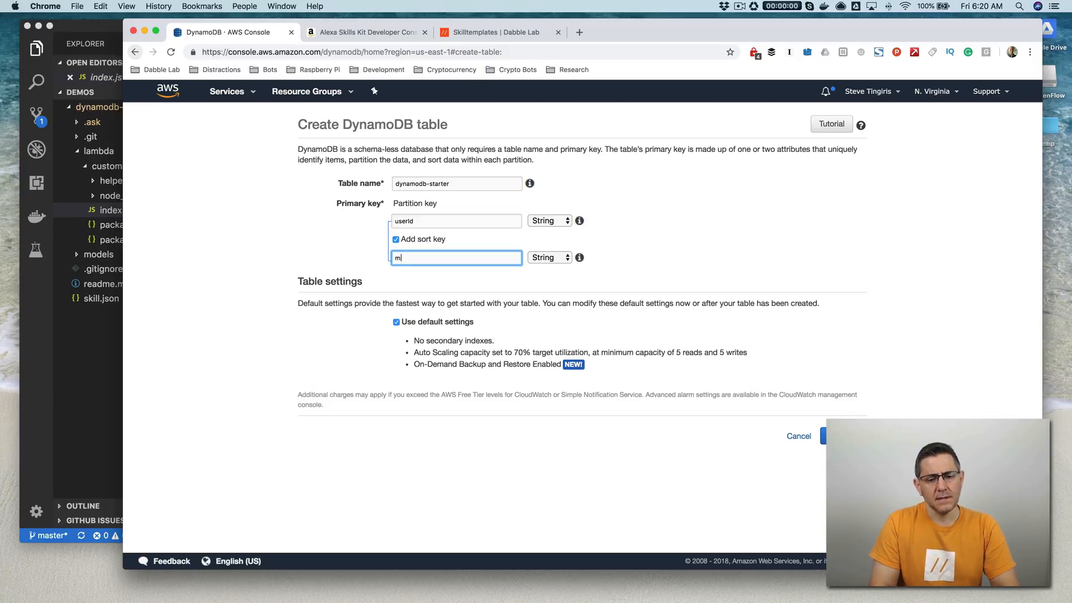
type("ovie")
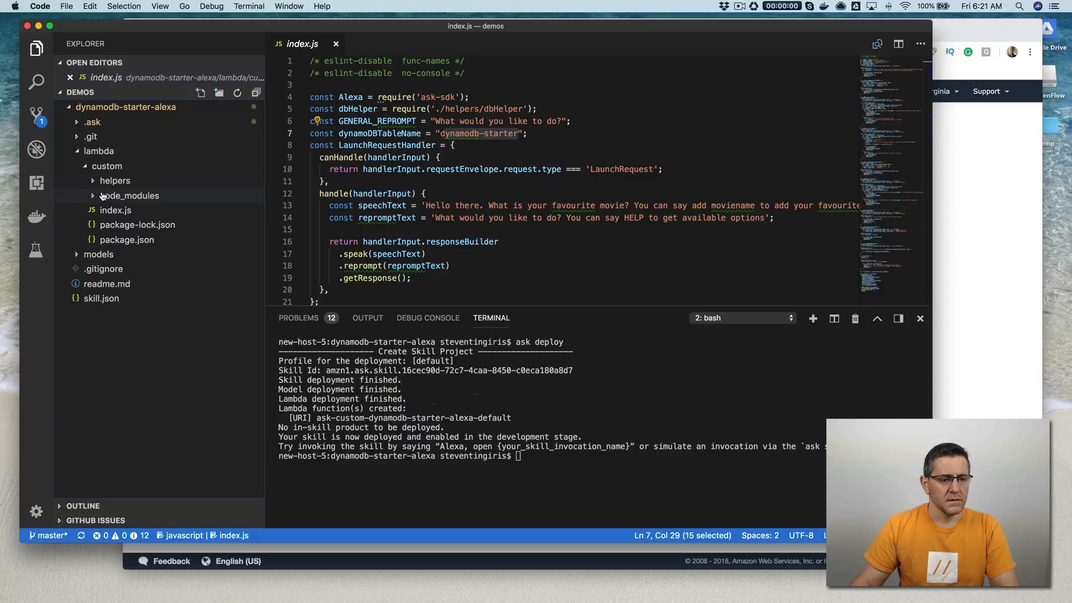
Step: Open dbHelper.js in VS Code to confirm the userId and movieTitle key names
left_click(115, 180)
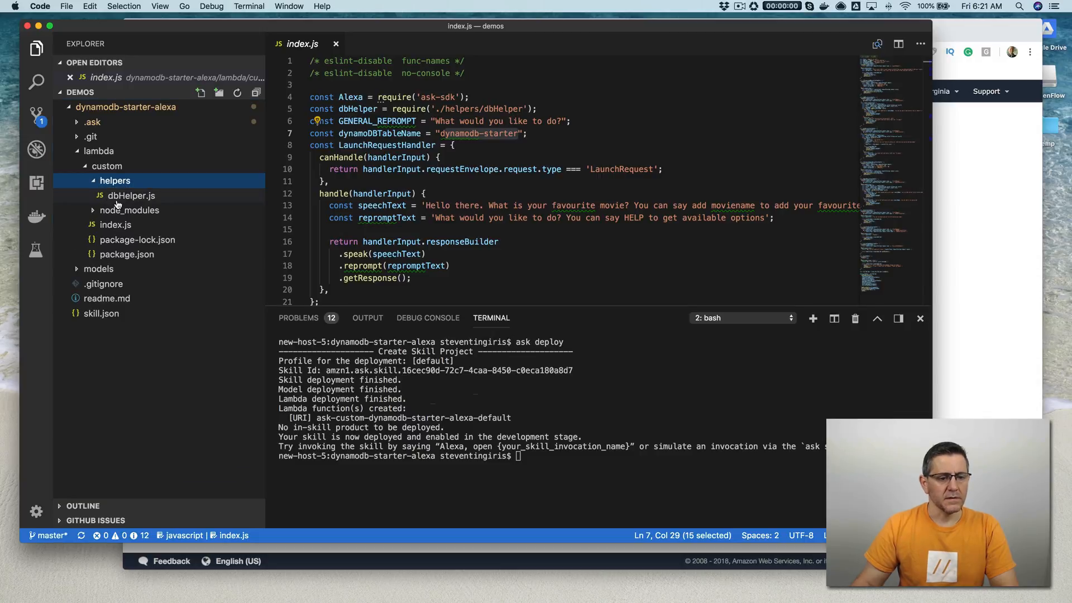
left_click(131, 196)
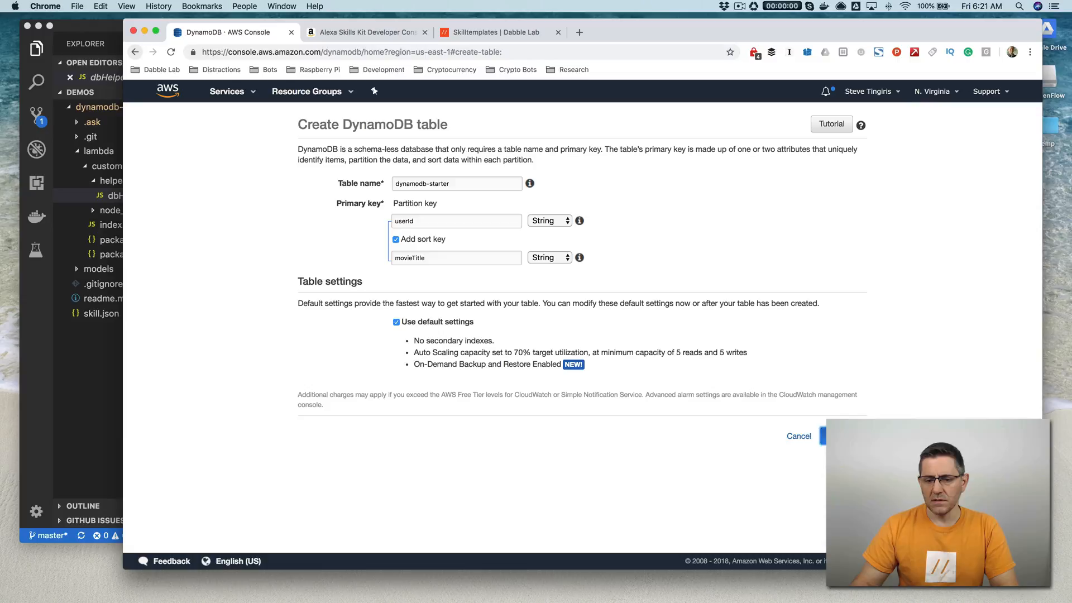
Step: Submit the form to create the dynamodb-starter table with userId and movieTitle keys
left_click(833, 436)
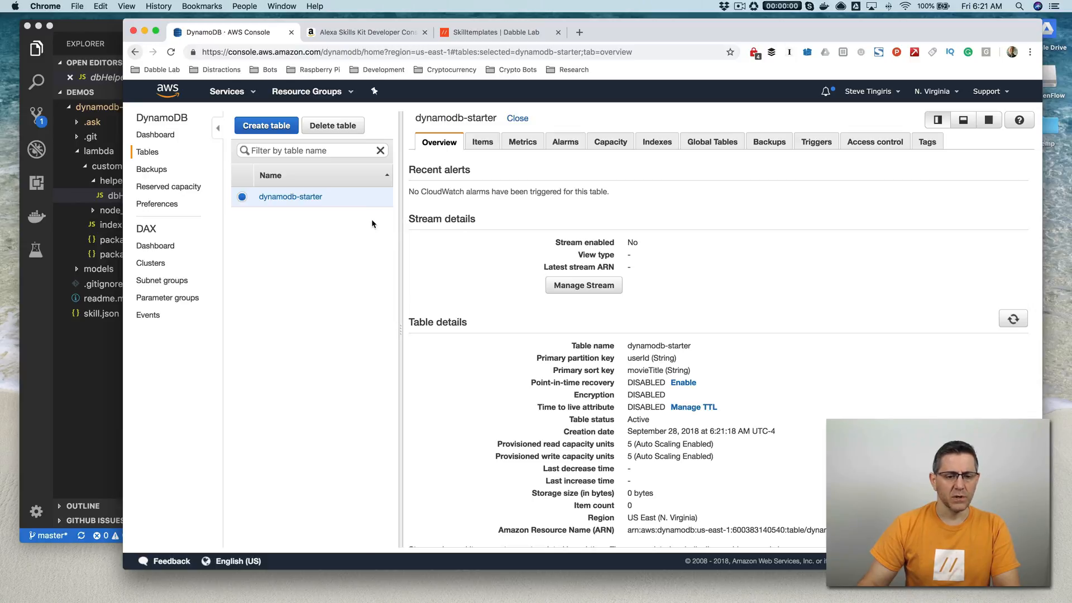
mouse_move(335, 281)
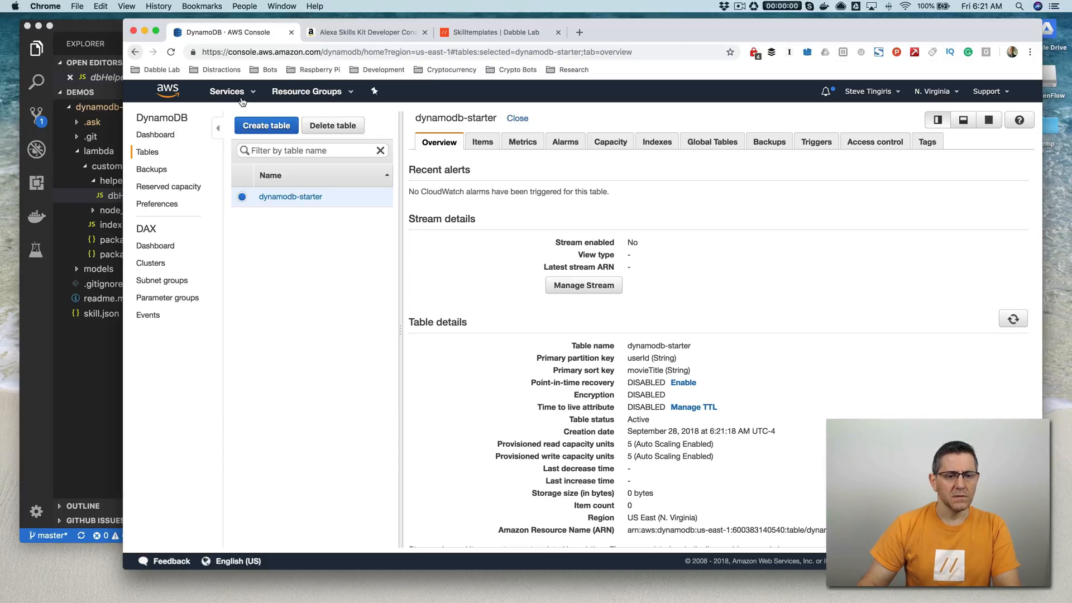
Step: Find IAM via the services search, list Roles, and open ask-lambda-dynamodb-starter-alexa
left_click(226, 91)
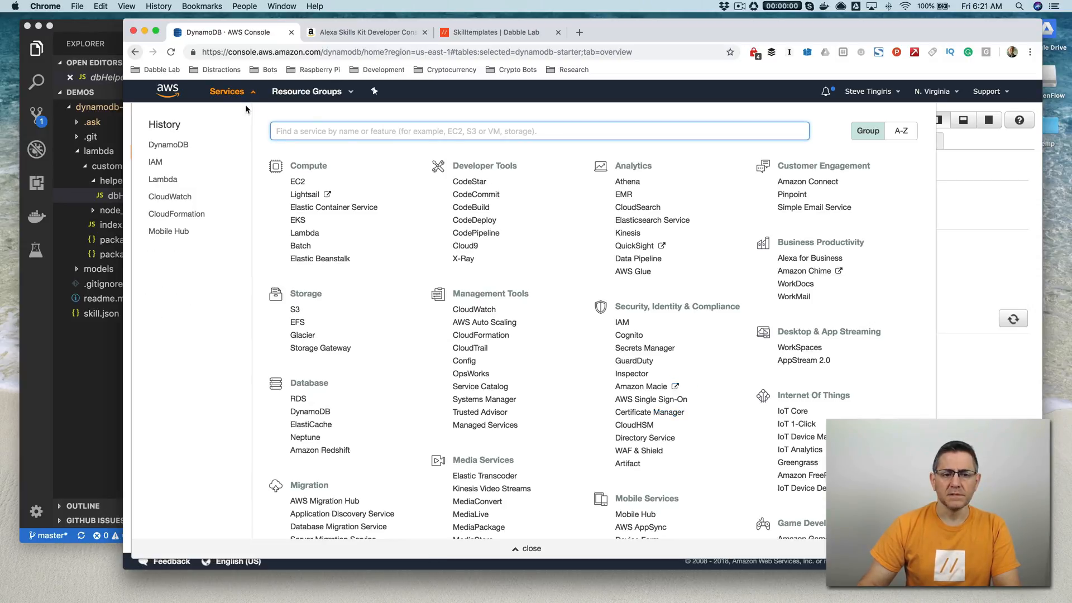
type("ia")
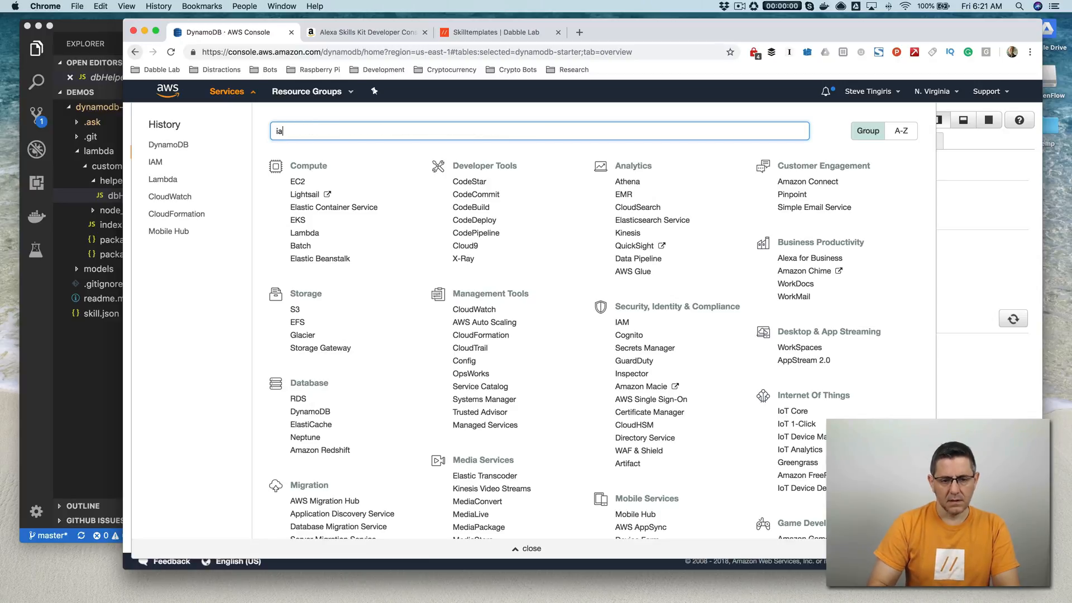
type("m")
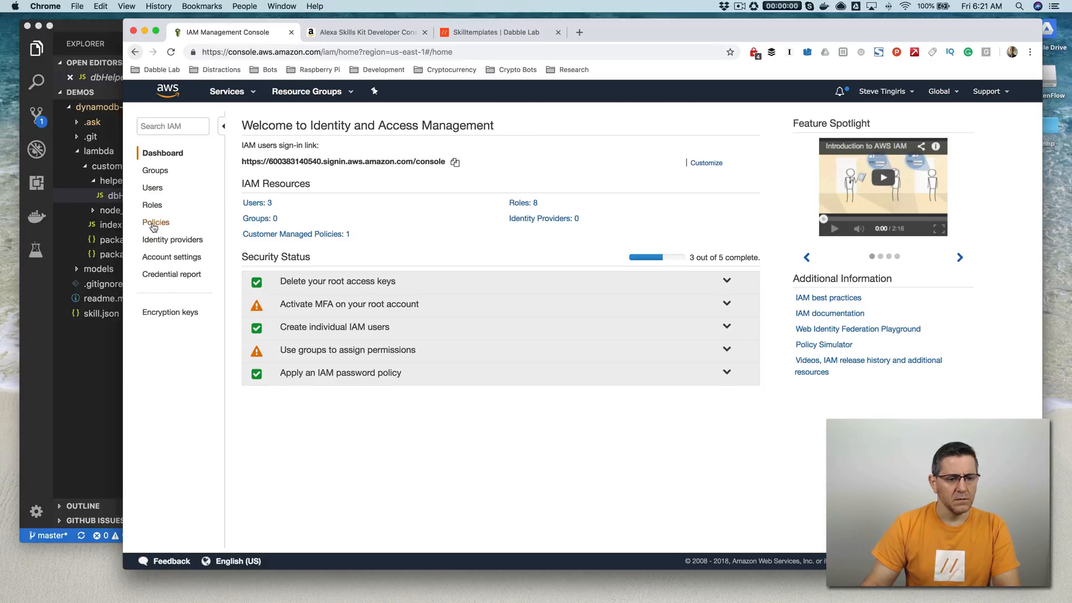
left_click(151, 204)
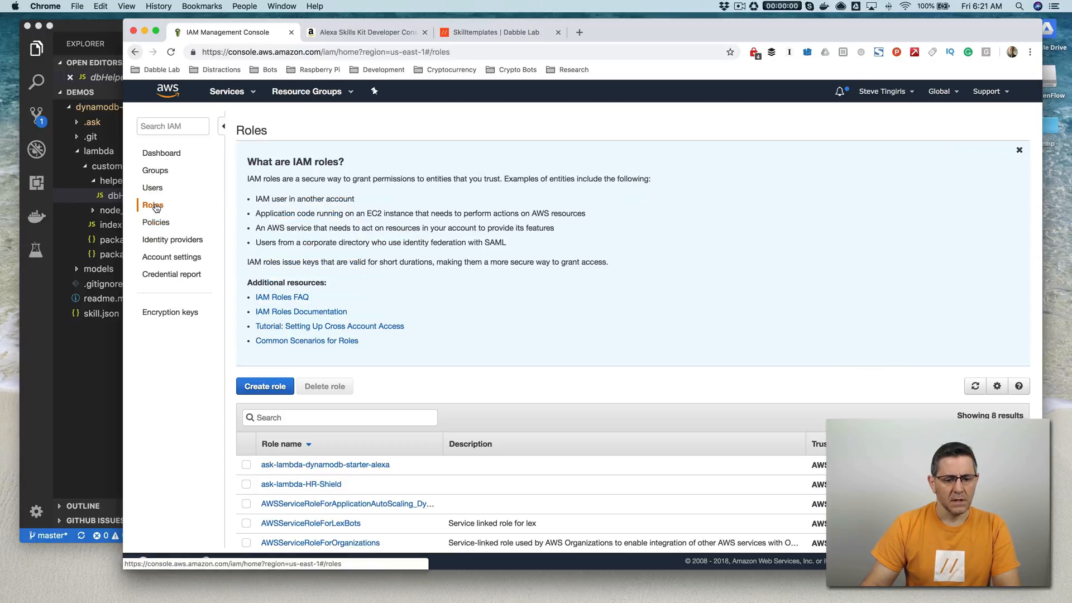
scroll("down", 3)
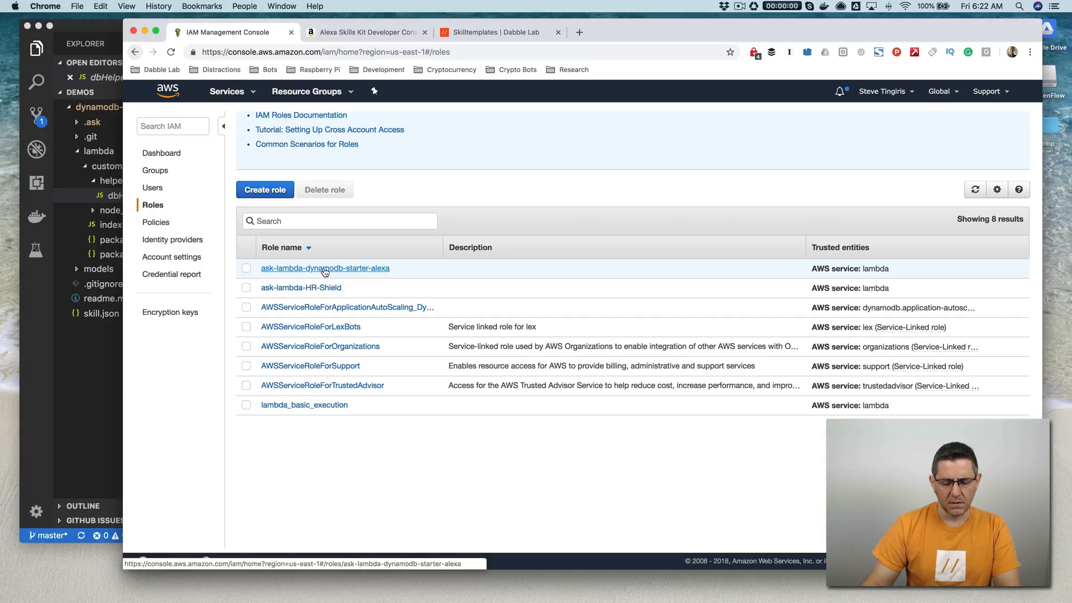
left_click(325, 268)
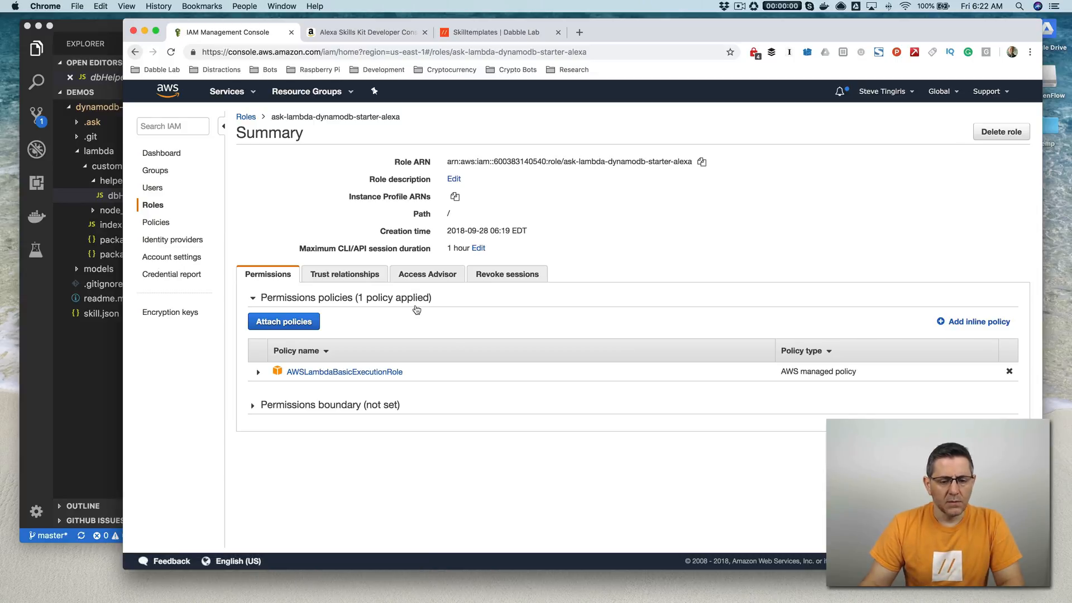
mouse_move(490, 316)
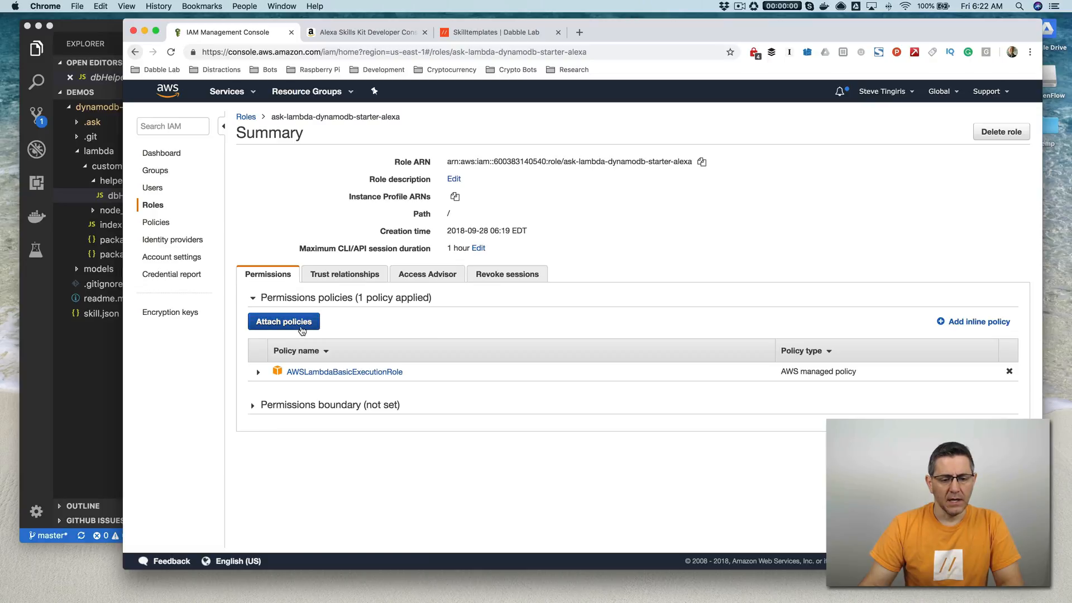
Step: Attach AmazonDynamoDBFullAccess to the ask-lambda-dynamodb-starter-alexa role, then return to VS Code
left_click(284, 321)
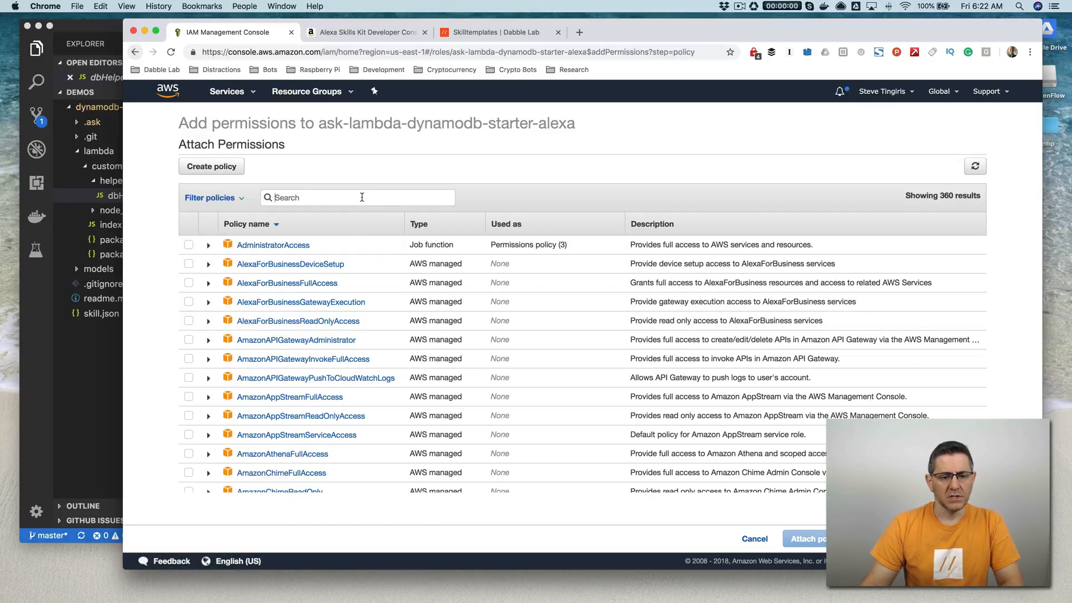
type("dy")
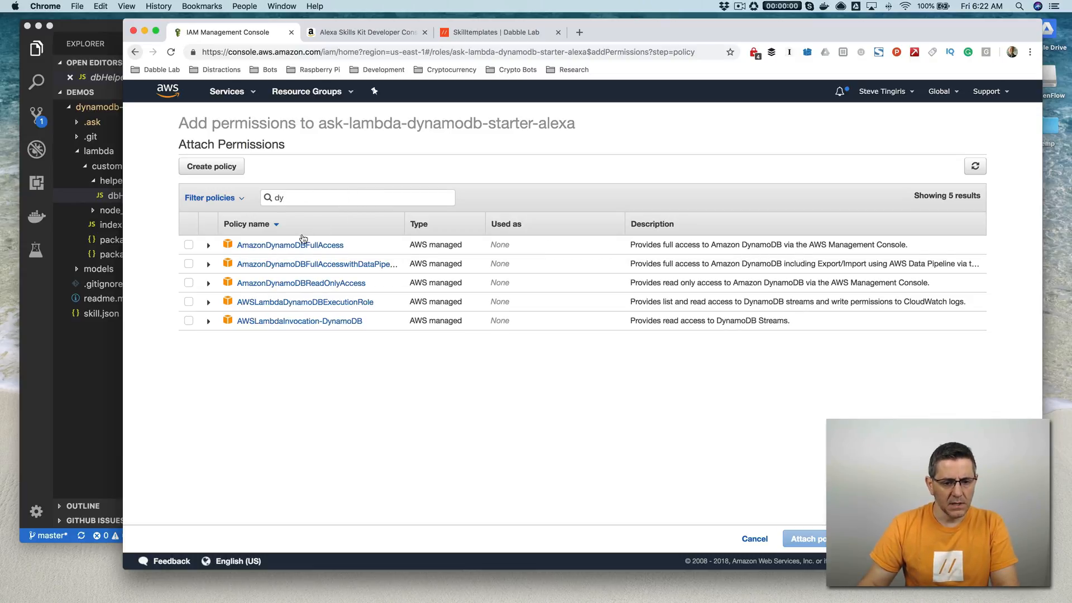
left_click(189, 244)
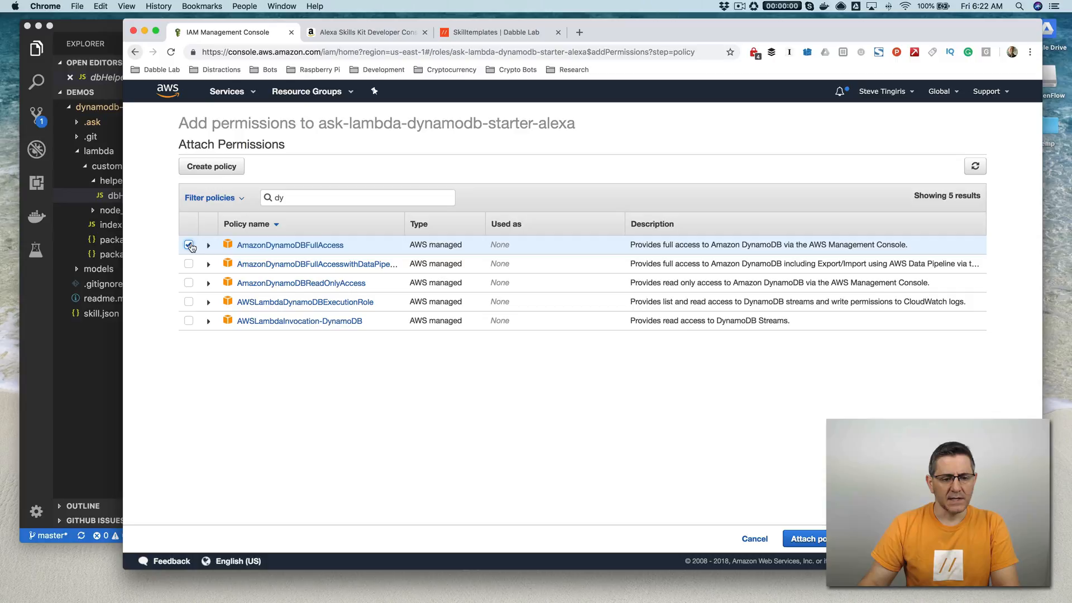
left_click(190, 244)
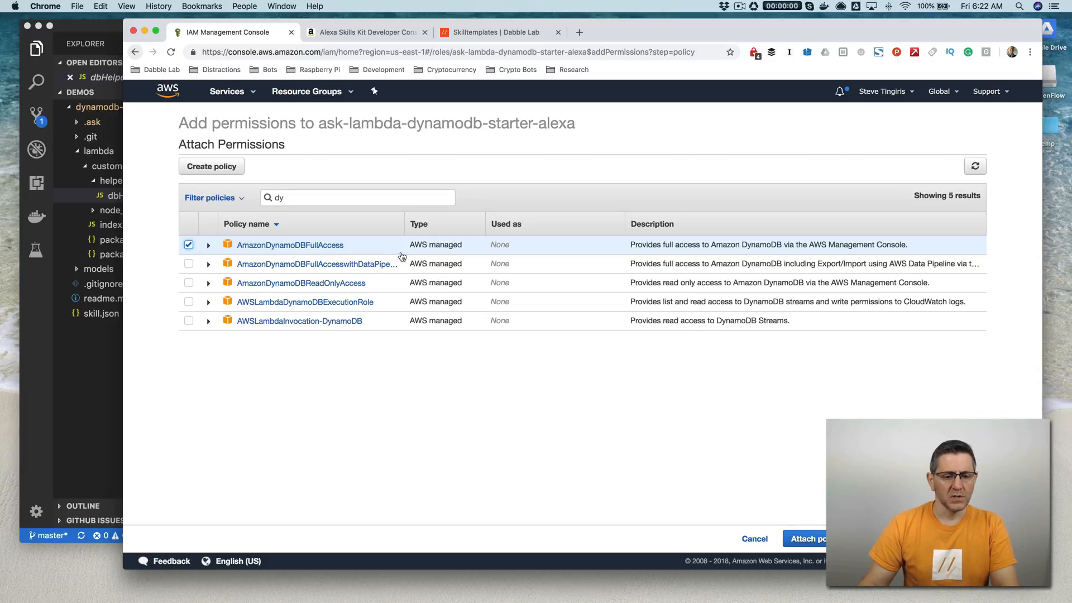
mouse_move(718, 421)
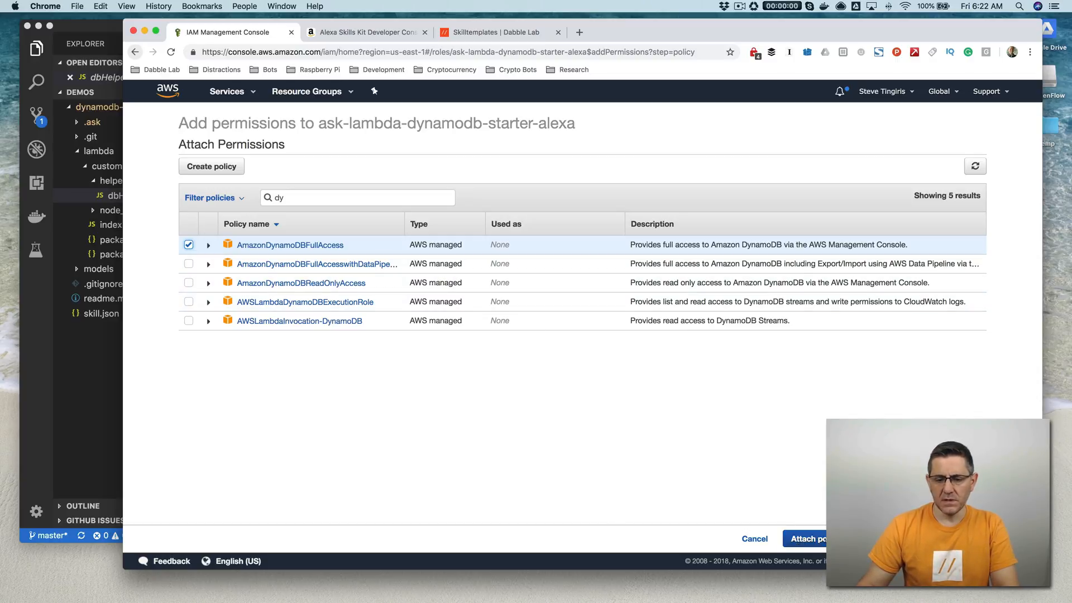
left_click(807, 539)
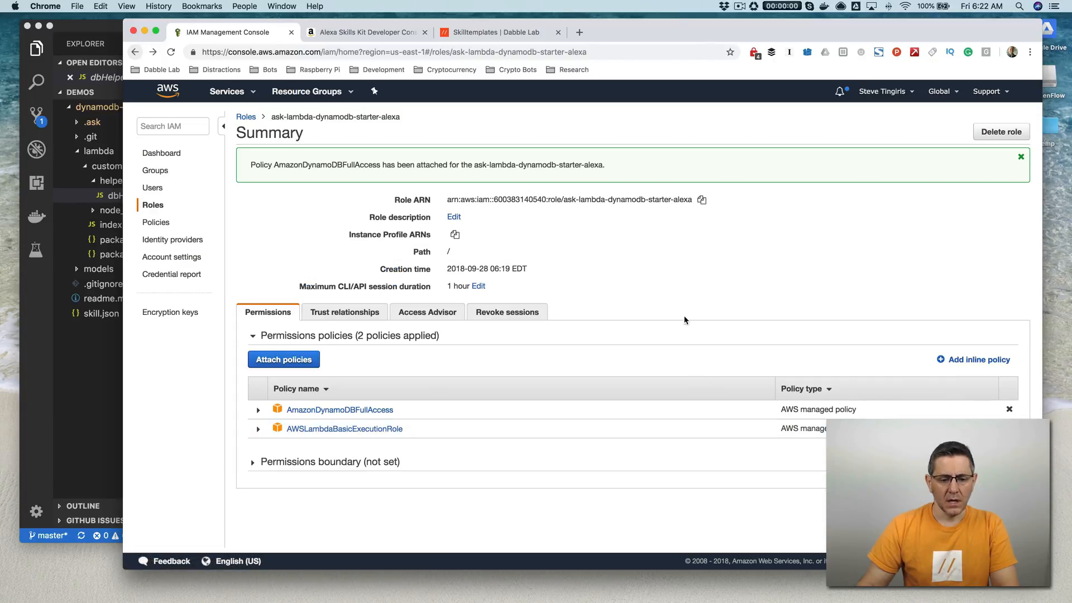
mouse_move(579, 358)
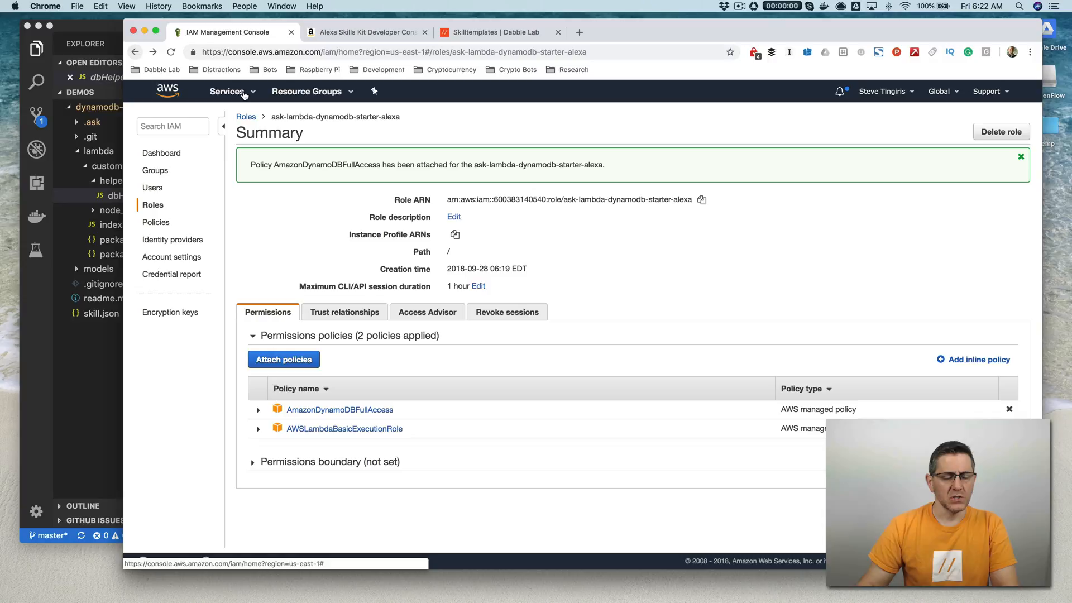
left_click(227, 91)
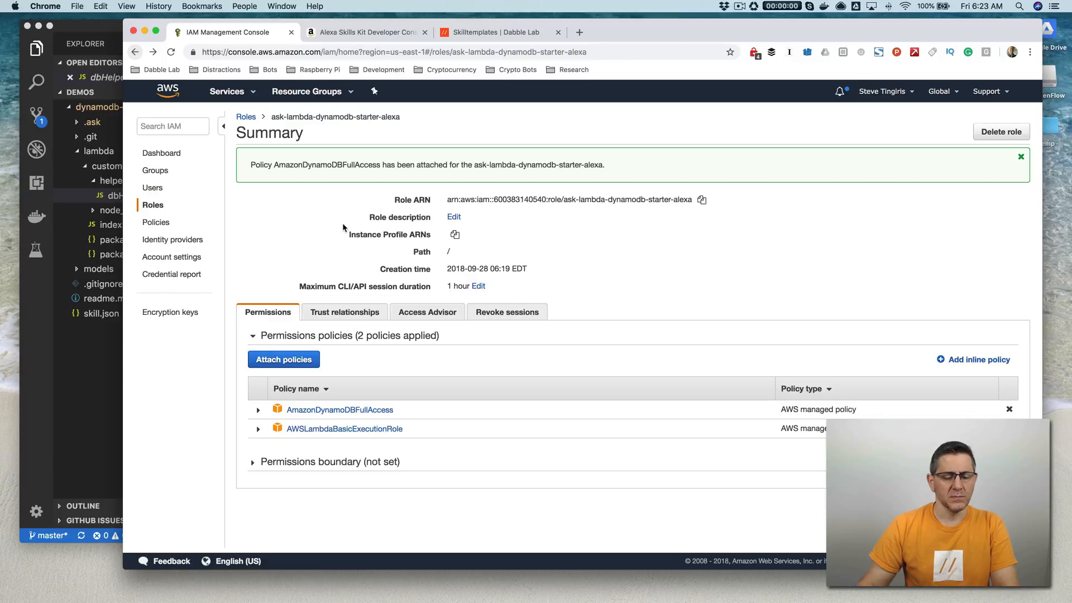
mouse_move(326, 232)
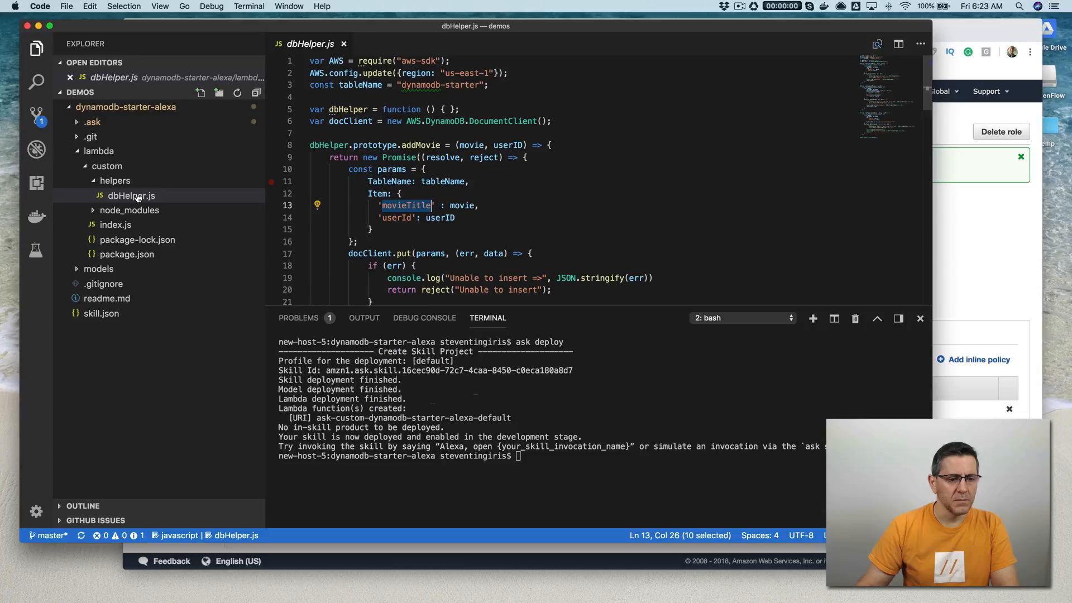
left_click(131, 195)
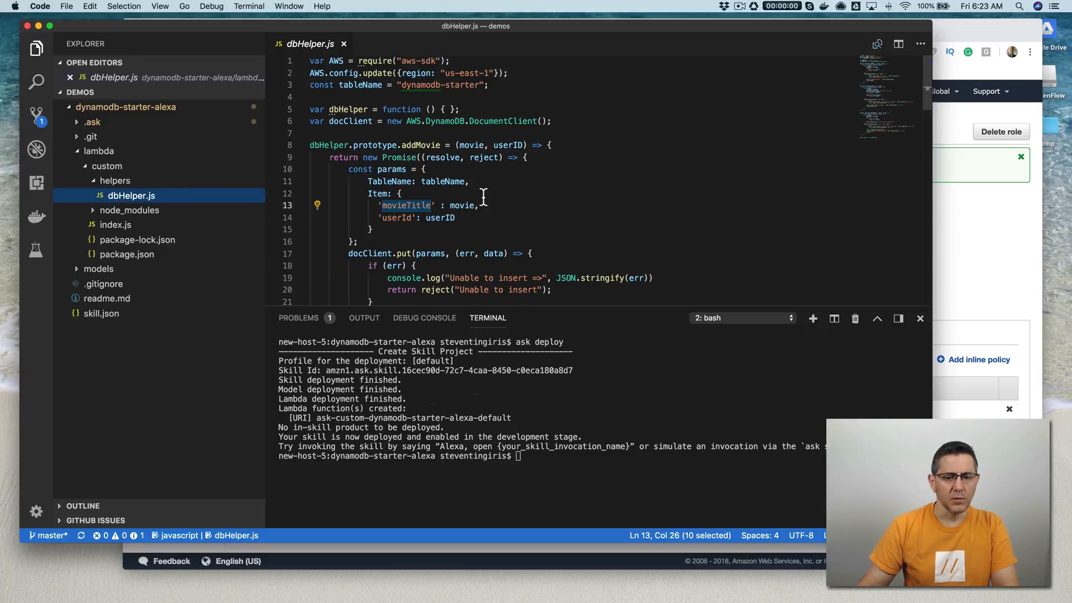
scroll("down", 3)
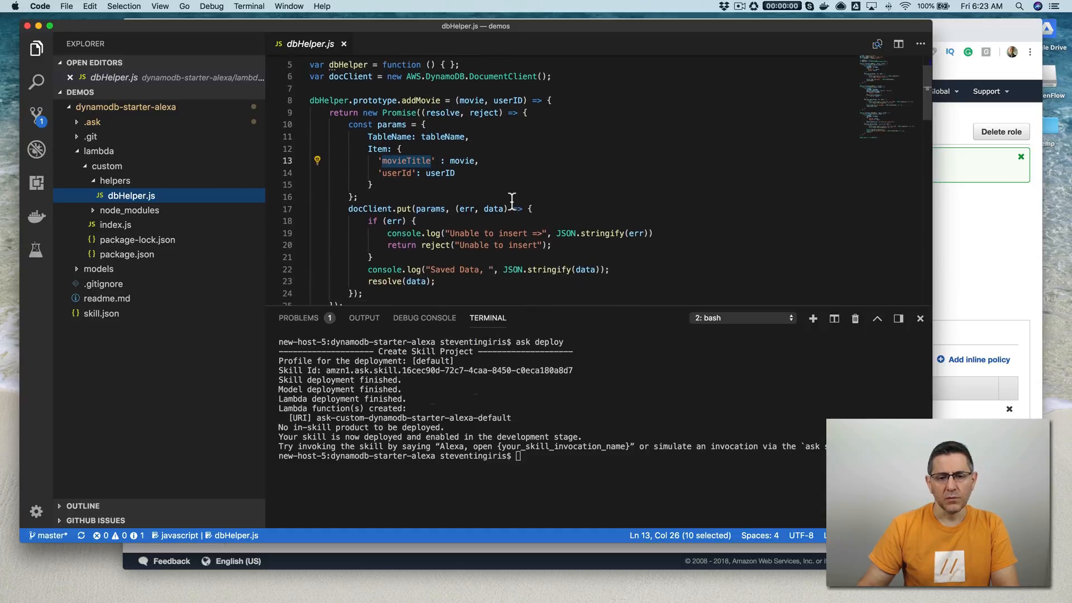
scroll("down", 3)
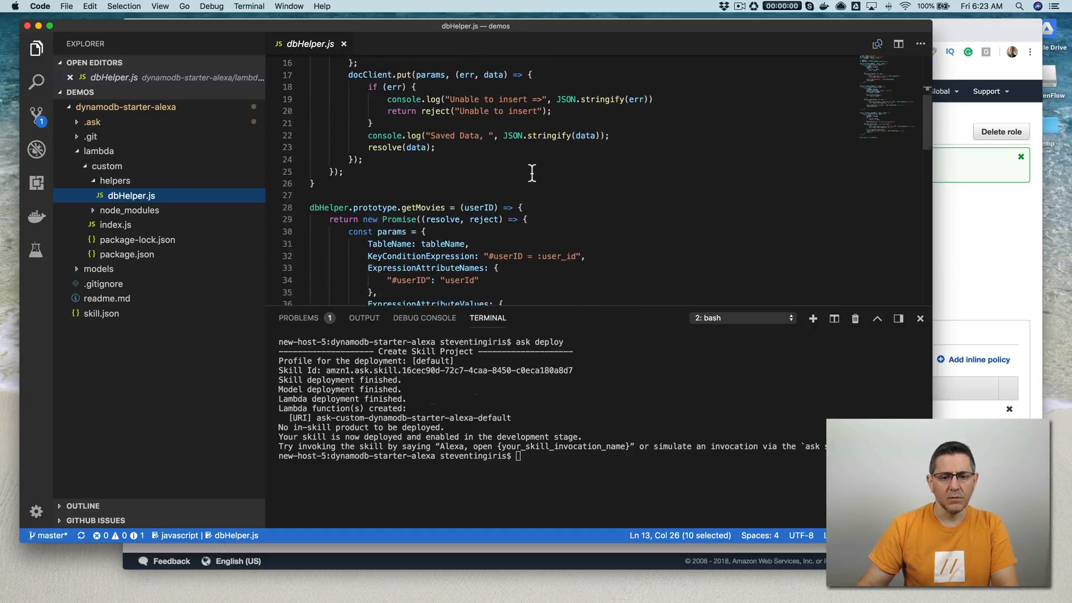
scroll("down", 3)
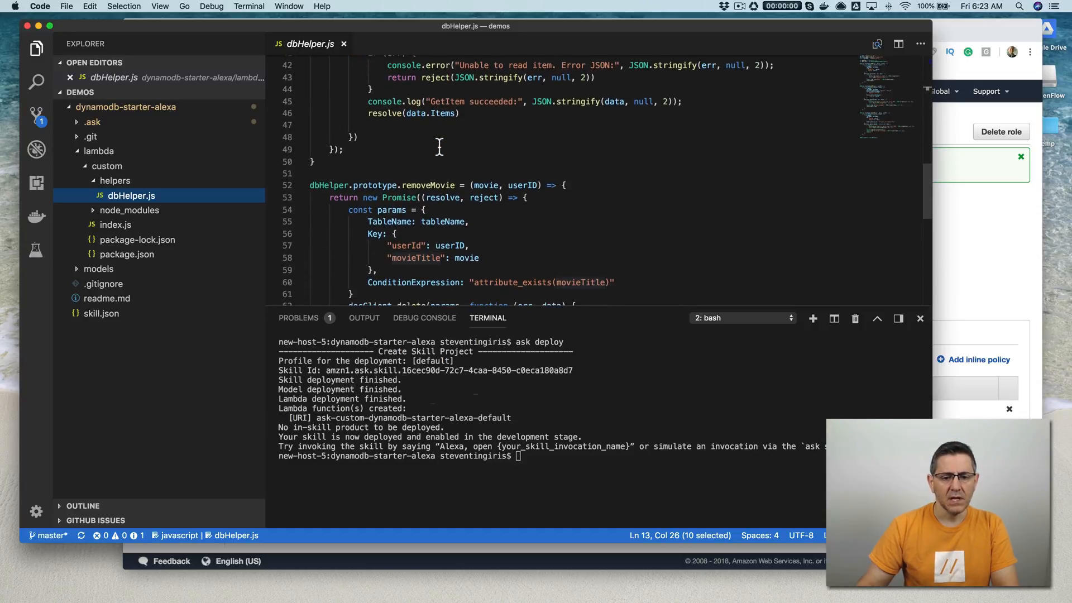
scroll("up", 3)
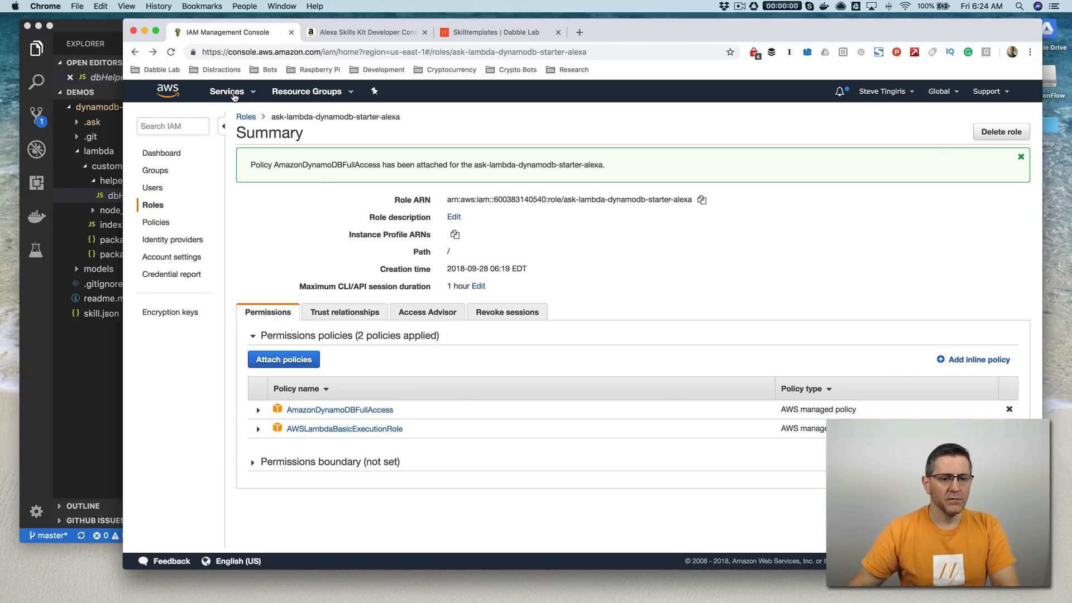
Step: Open the dynamodb-starter table items, listing 'empire strikes back' and 'star wars'
left_click(227, 91)
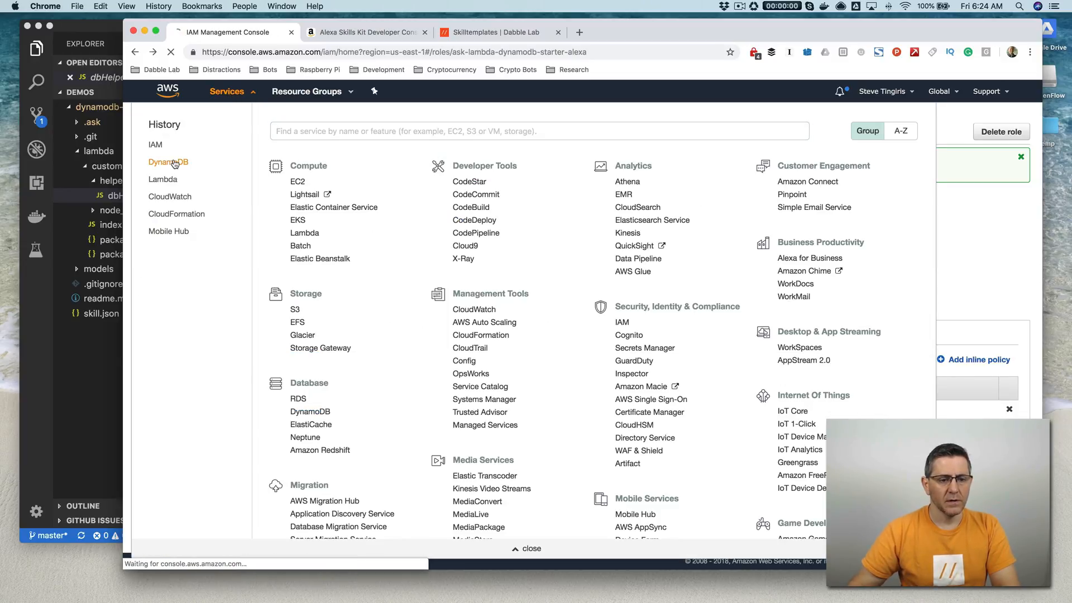
left_click(168, 162)
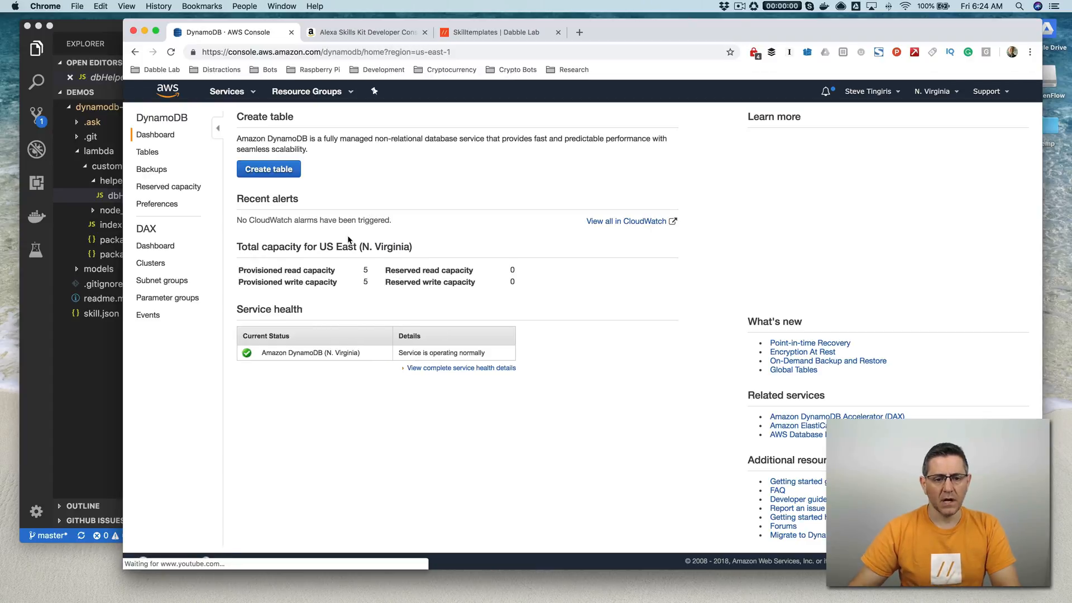
left_click(147, 152)
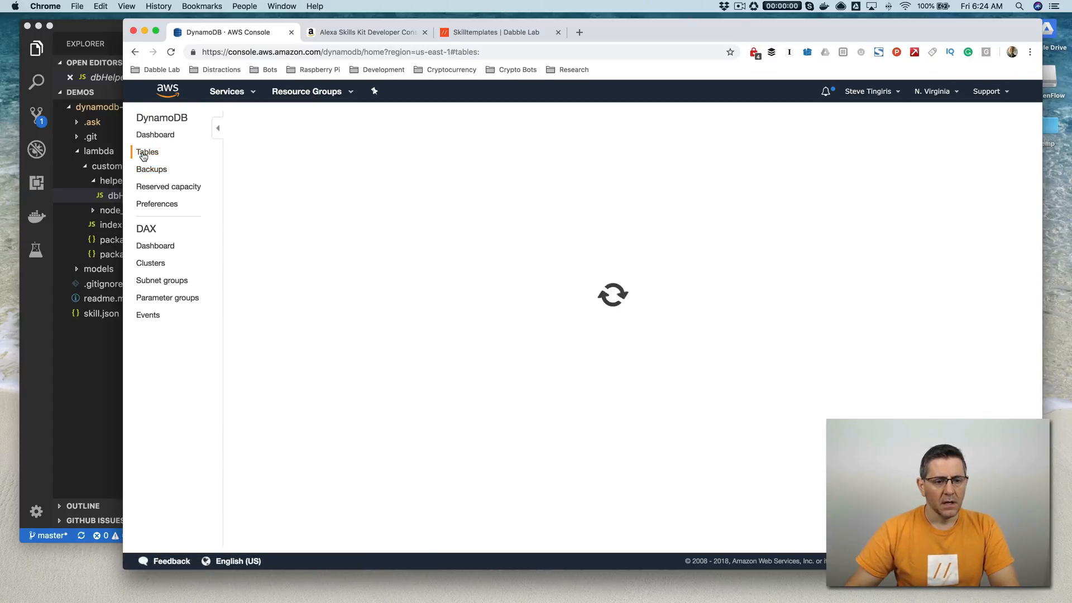
left_click(146, 151)
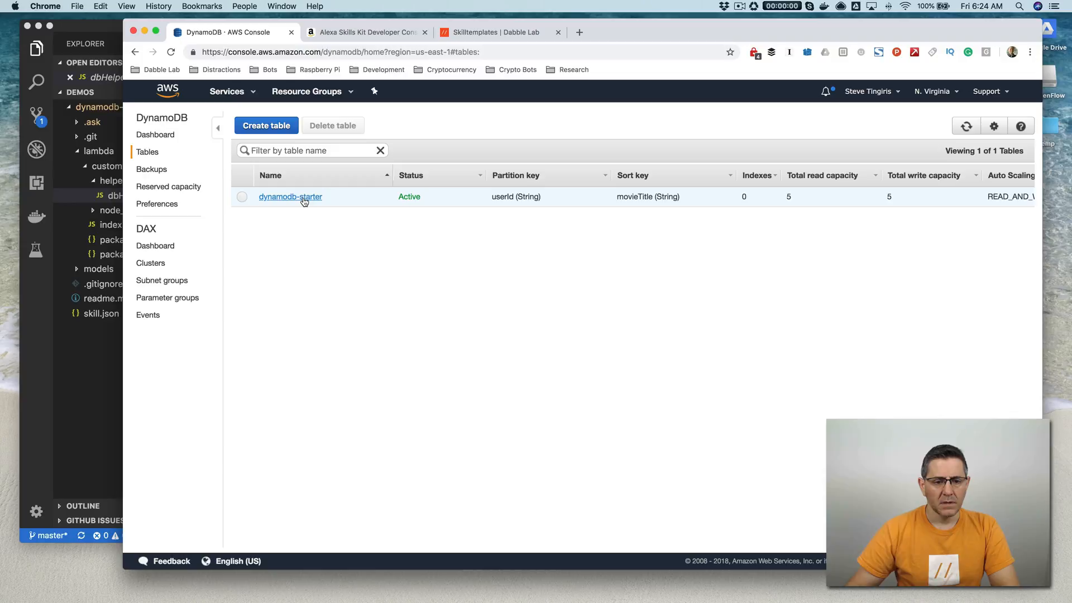
left_click(290, 196)
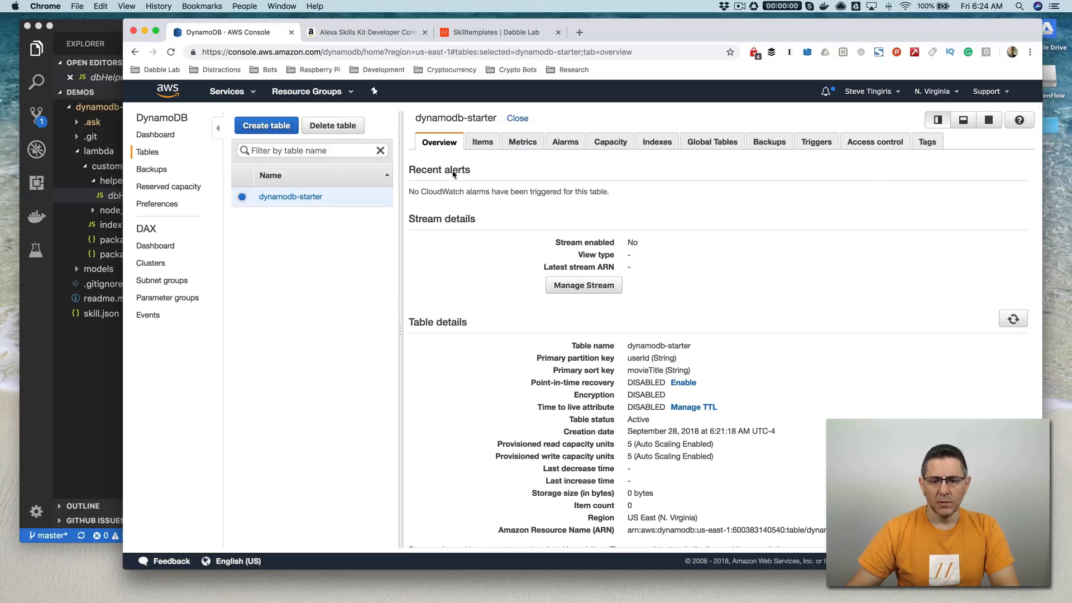
left_click(481, 141)
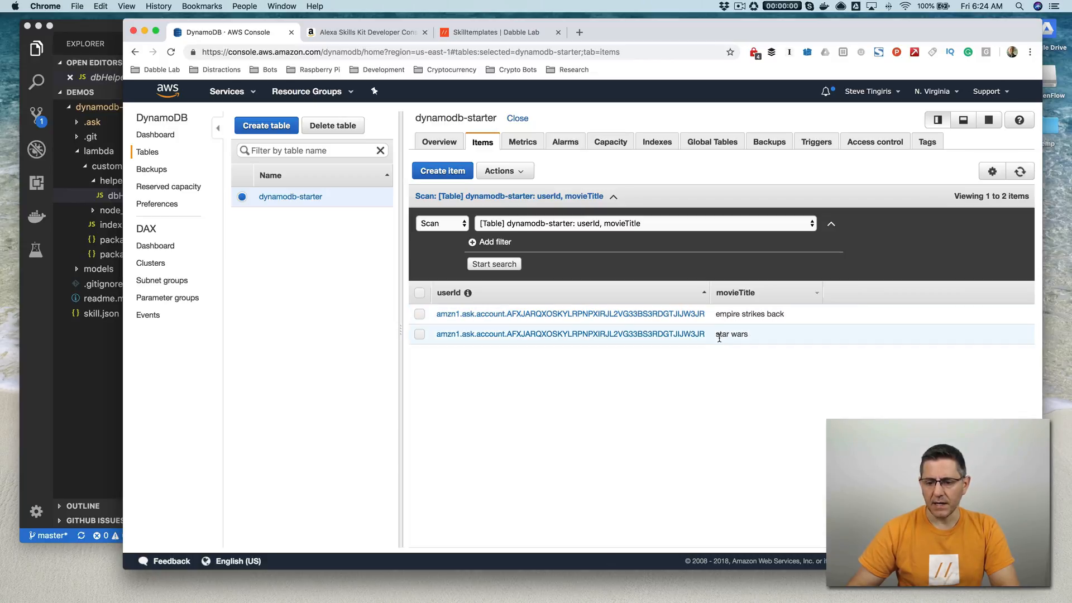
mouse_move(569, 314)
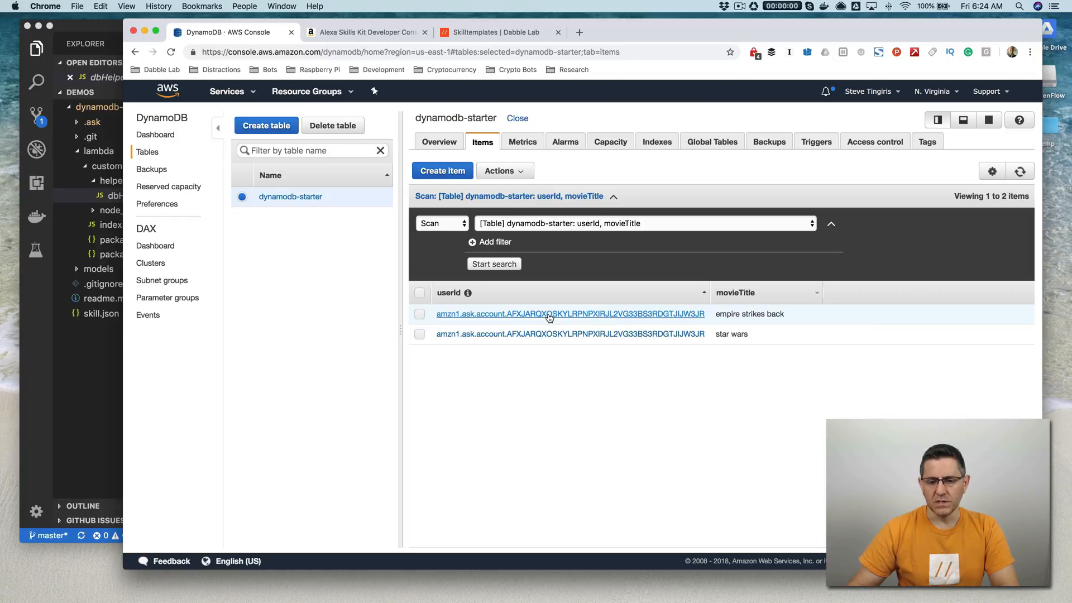
mouse_move(722, 325)
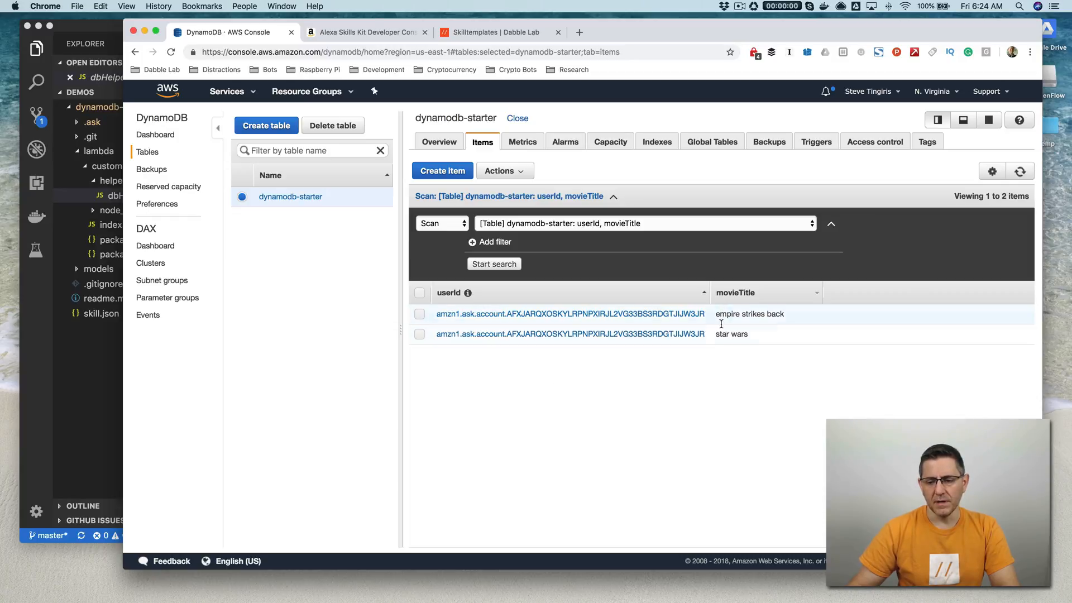
mouse_move(641, 398)
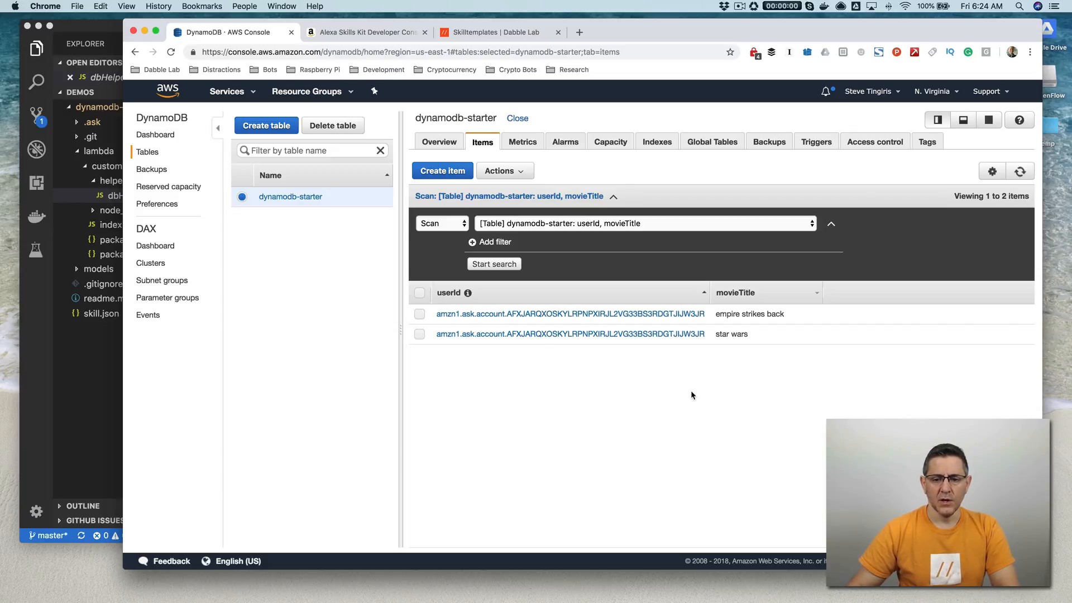
mouse_move(650, 403)
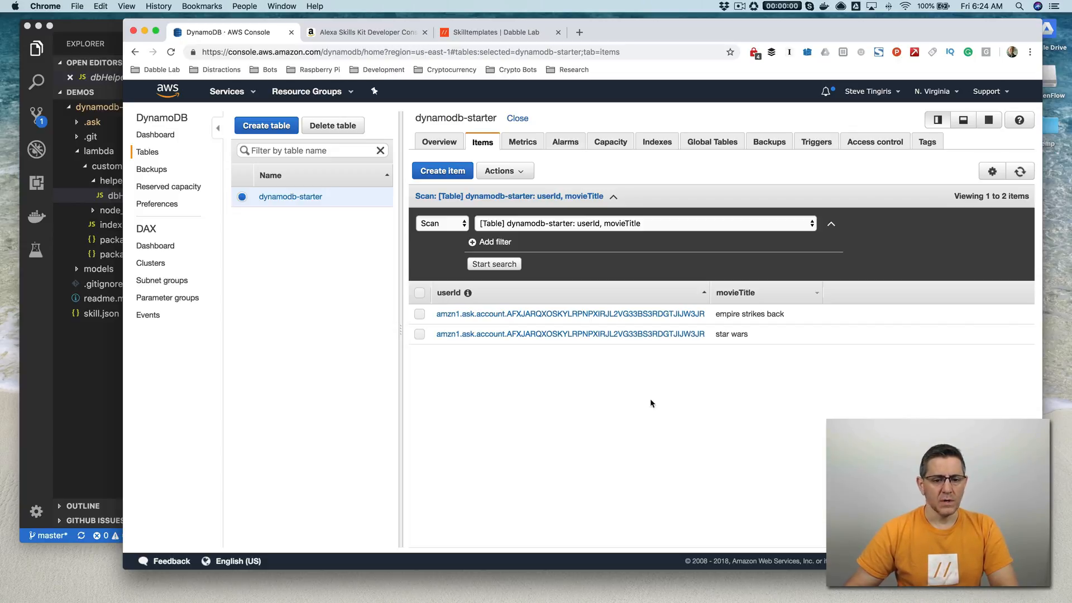
mouse_move(616, 413)
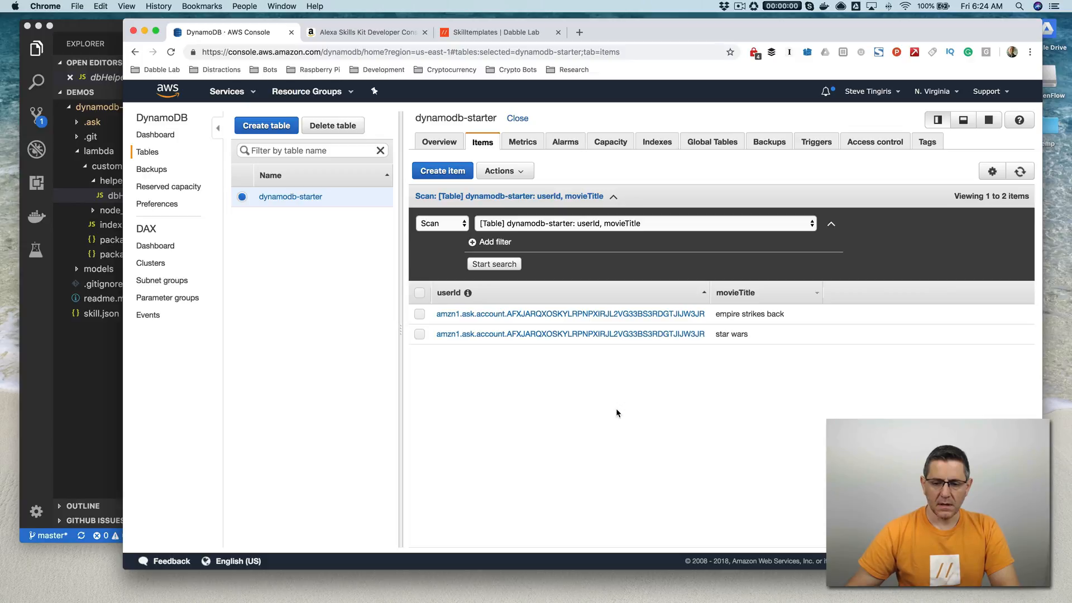
mouse_move(604, 414)
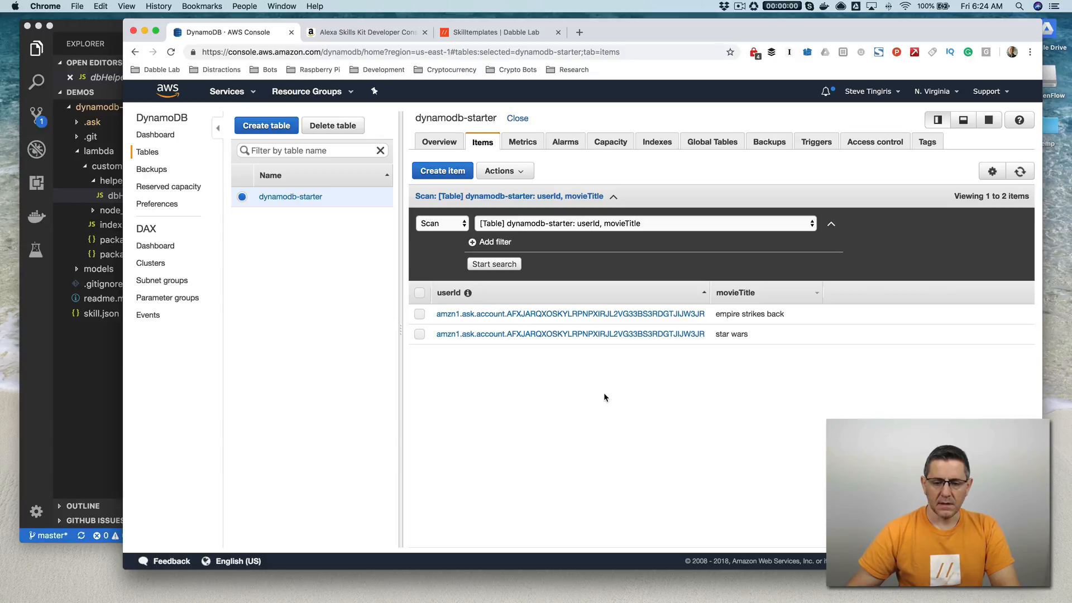
mouse_move(598, 396)
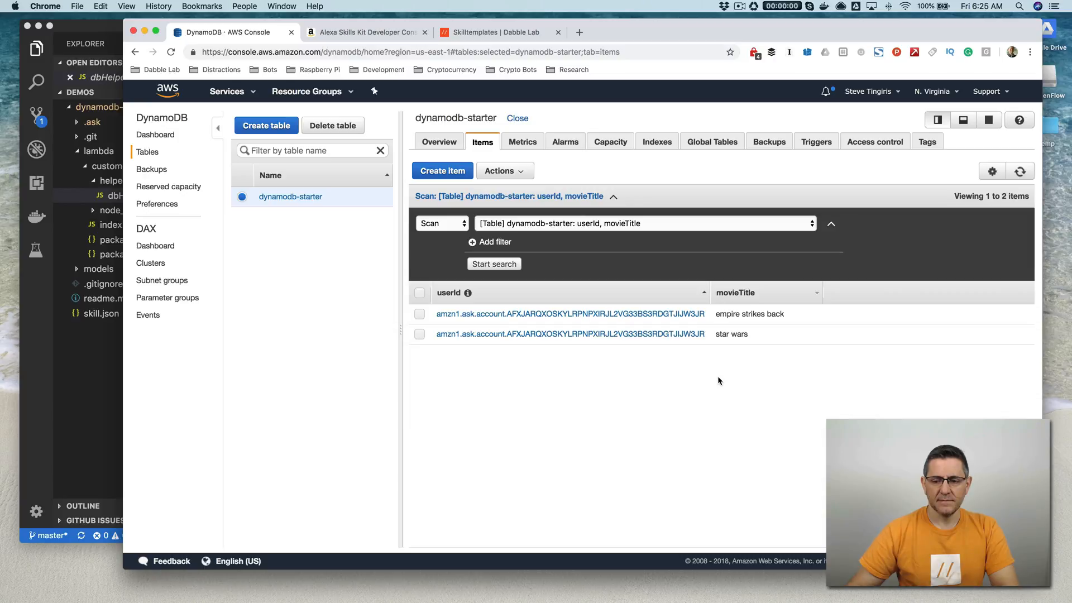
mouse_move(168, 66)
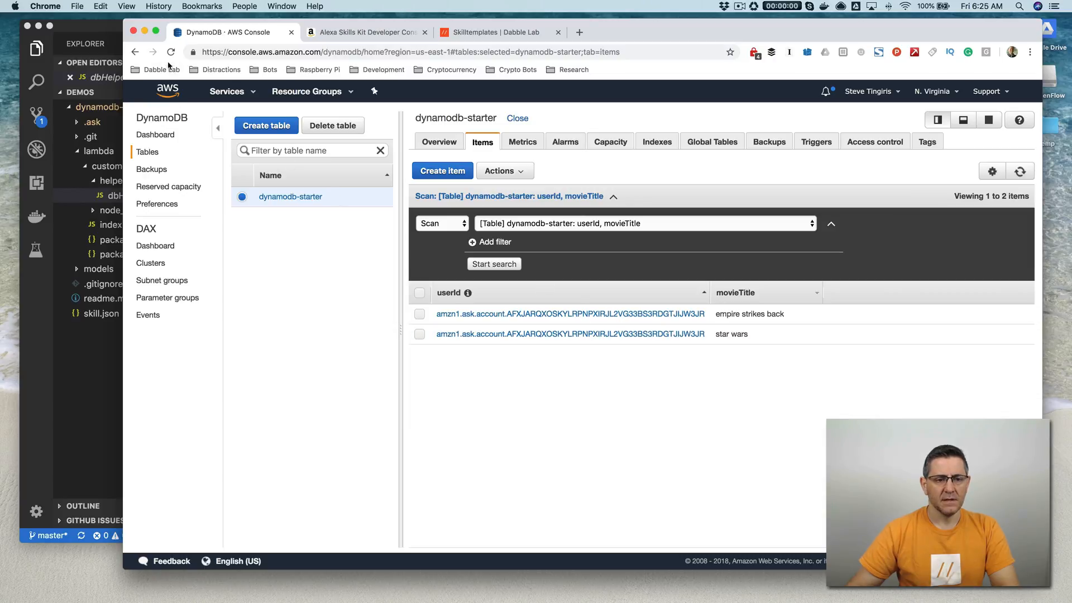
Step: Reload the dynamodb-starter items, showing only 'star wars' remaining
left_click(171, 52)
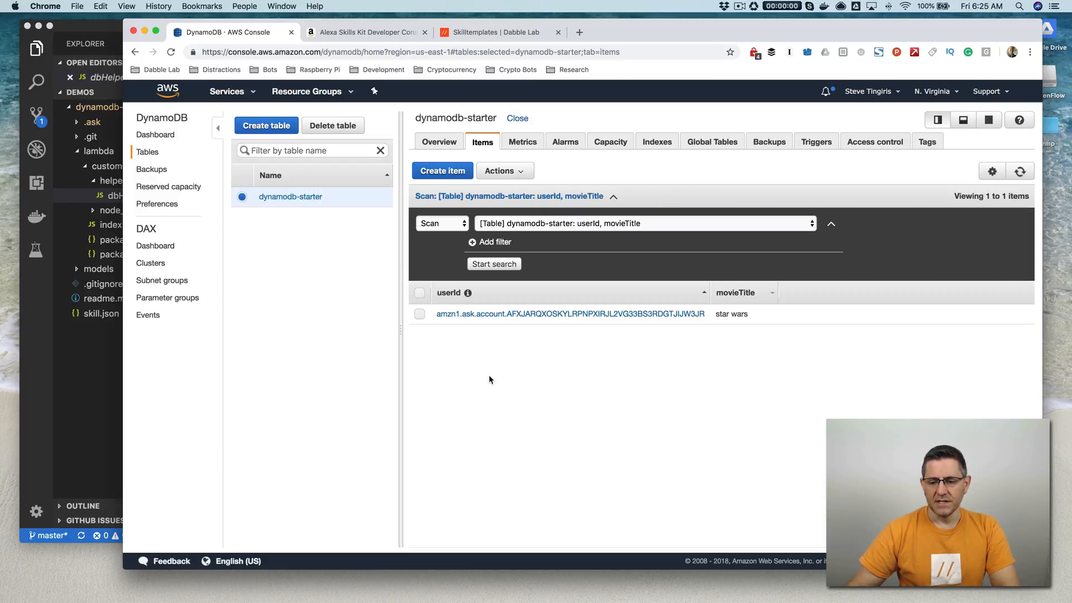
mouse_move(696, 344)
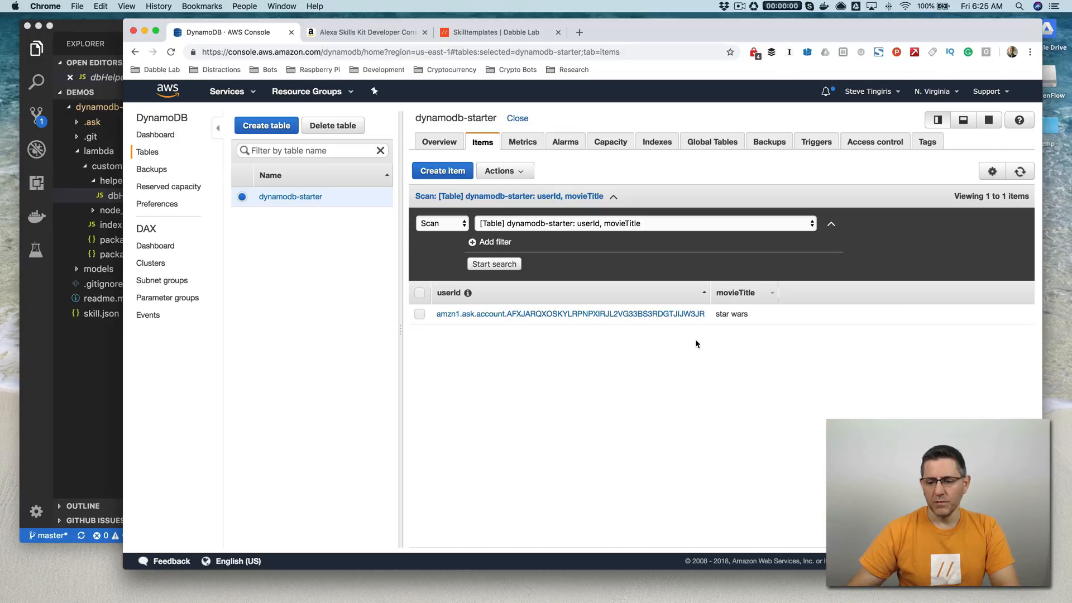
mouse_move(662, 357)
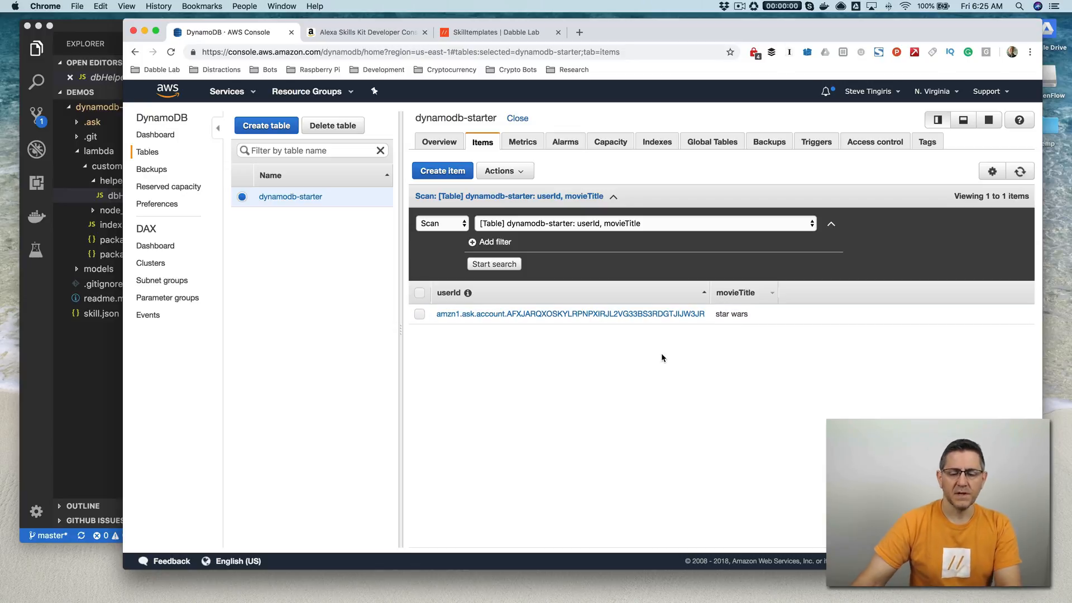
mouse_move(470, 355)
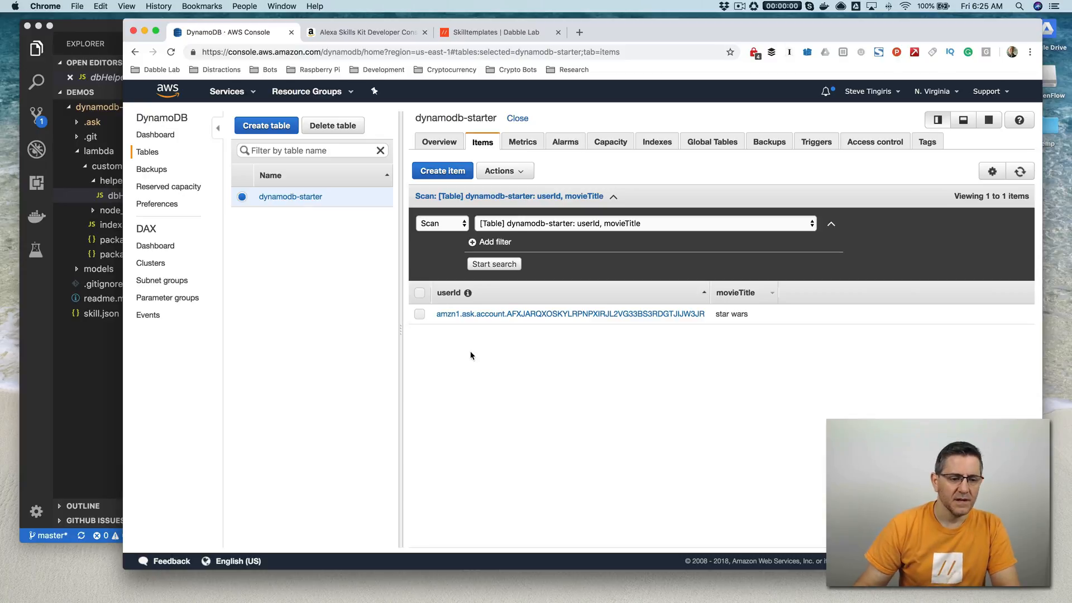
mouse_move(201, 394)
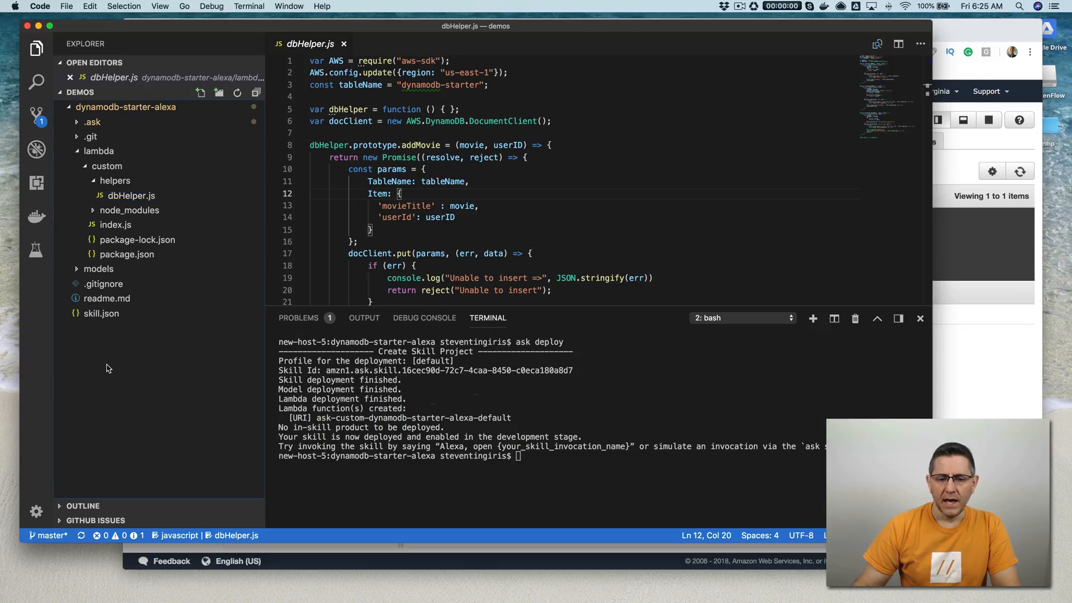
scroll("down", 3)
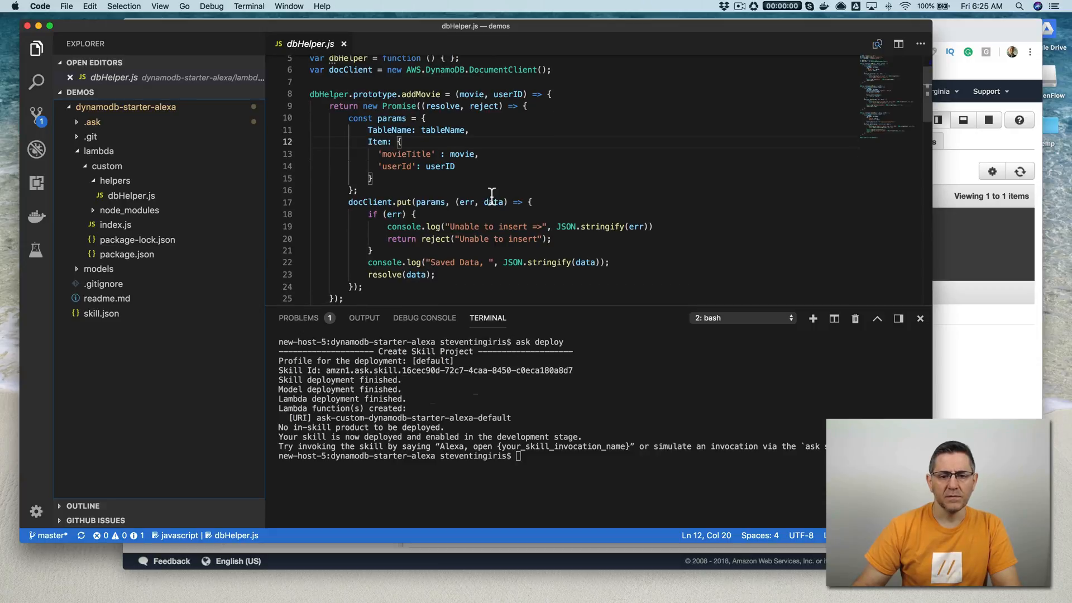
scroll("down", 3)
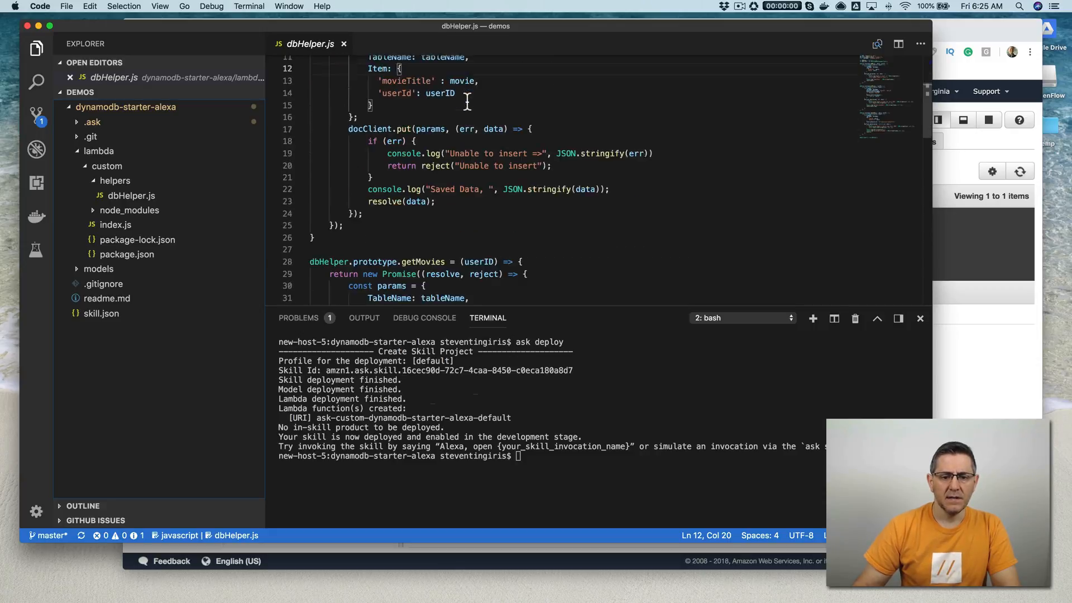
scroll("down", 3)
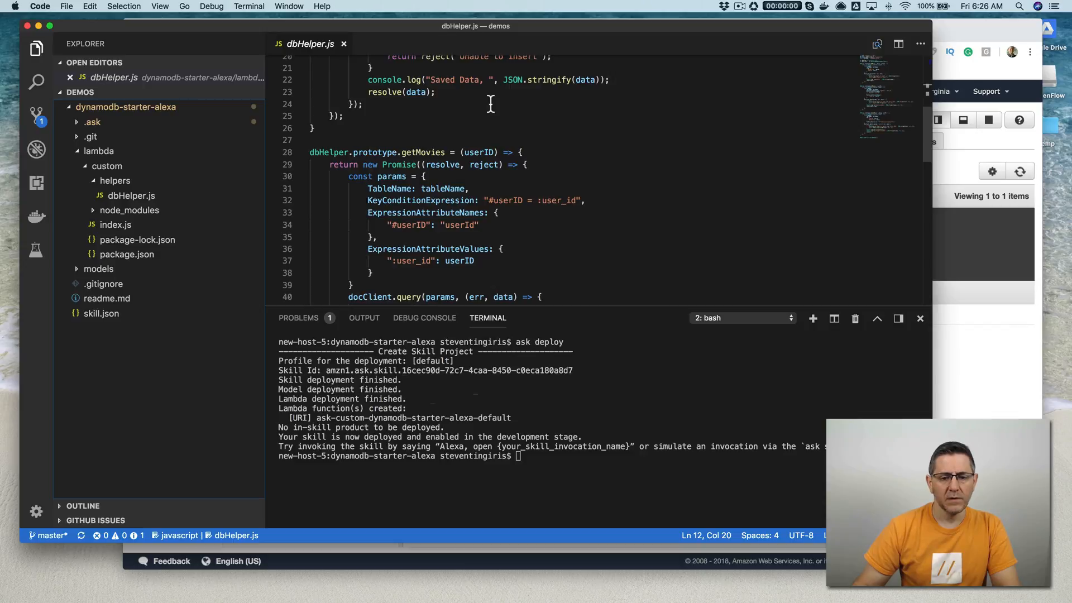
scroll("down", 3)
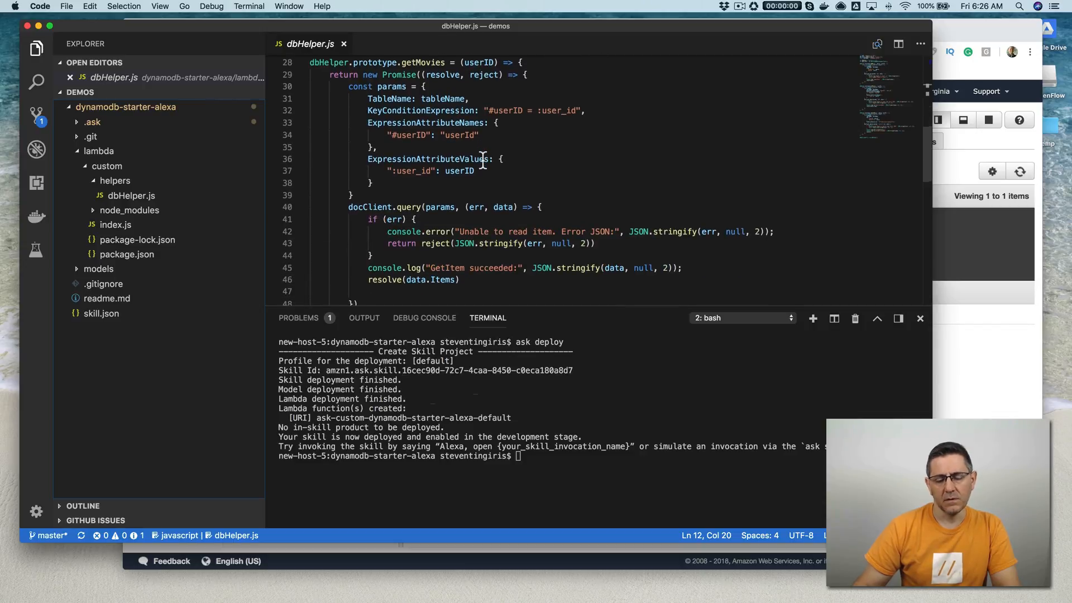
scroll("down", 3)
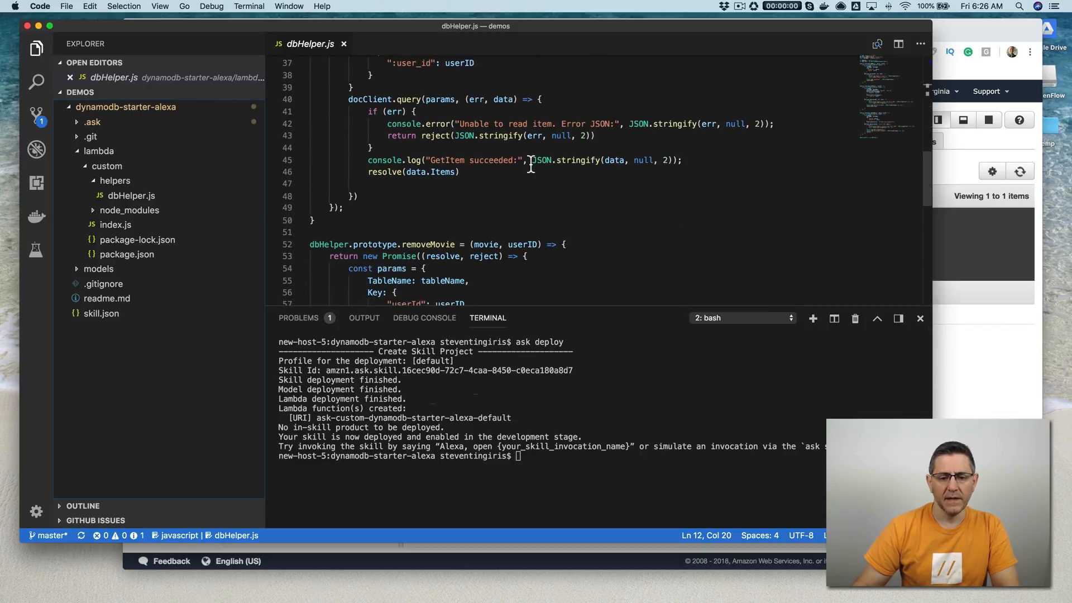
scroll("down", 3)
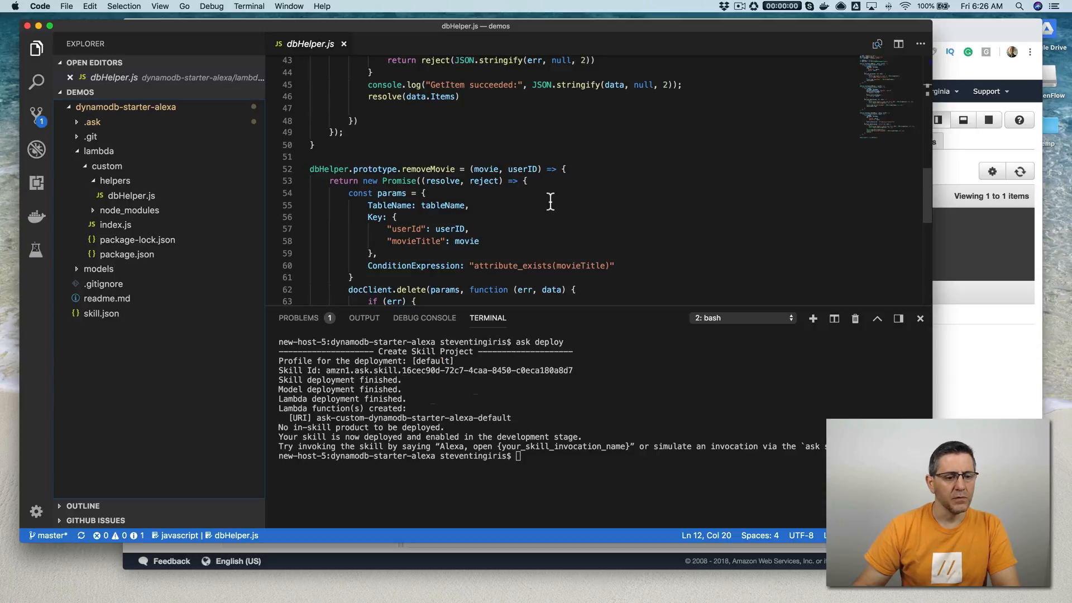
scroll("down", 3)
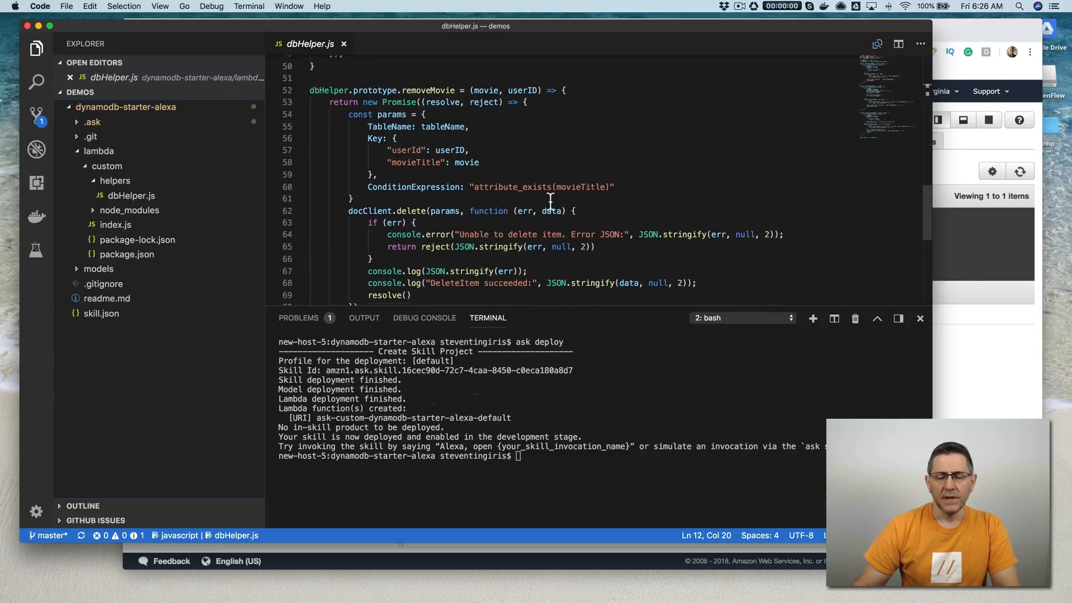
scroll("down", 3)
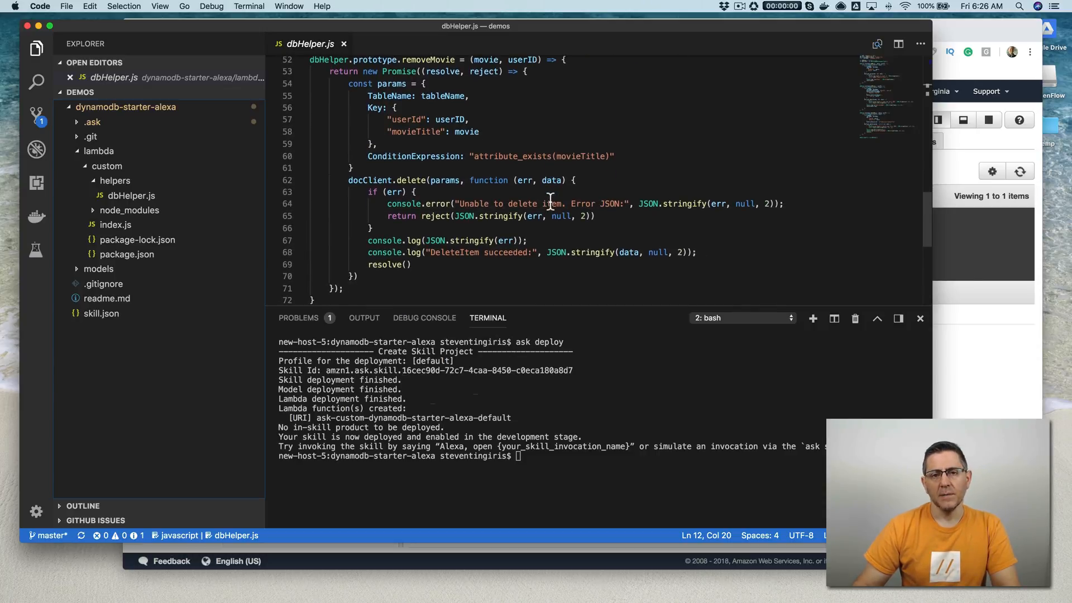